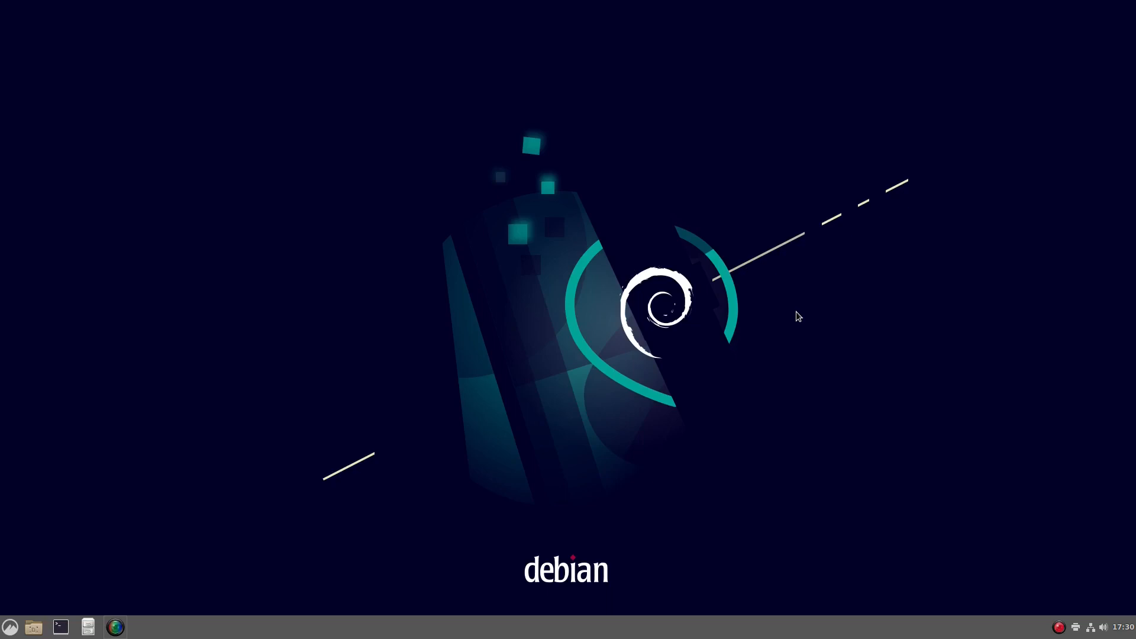
pyautogui.moveTo(740, 289)
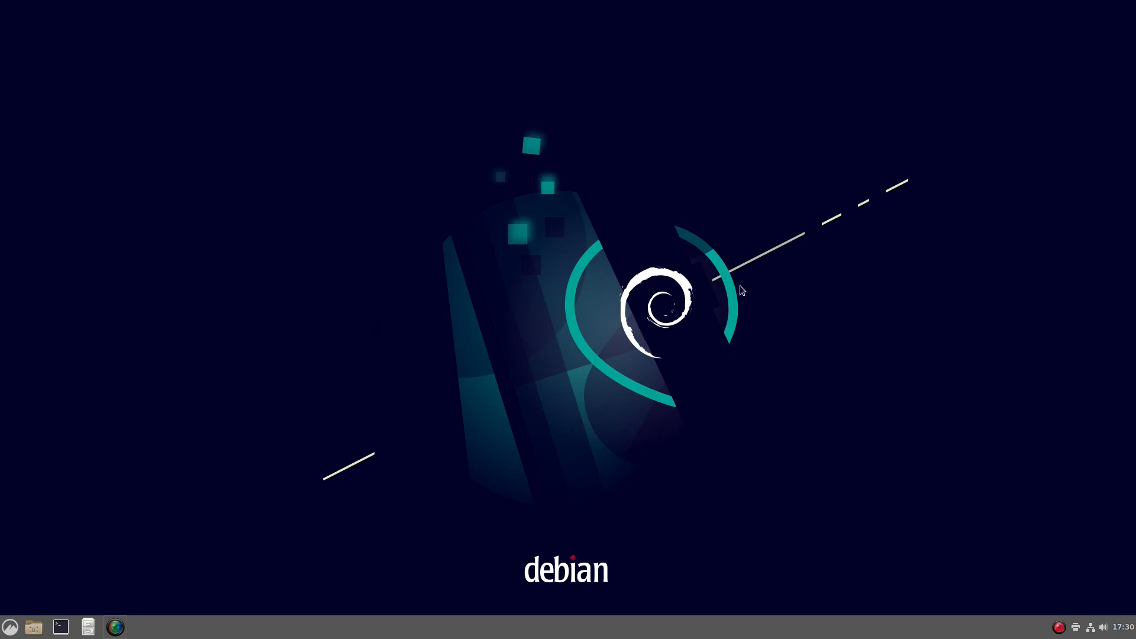
pyautogui.moveTo(479, 295)
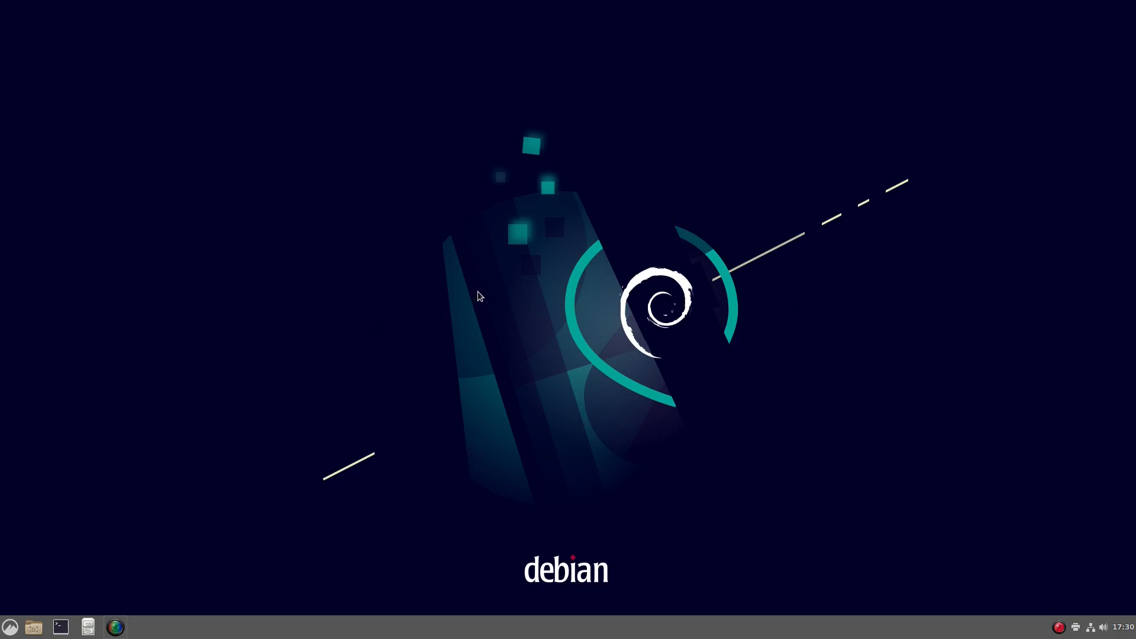
pyautogui.moveTo(601, 424)
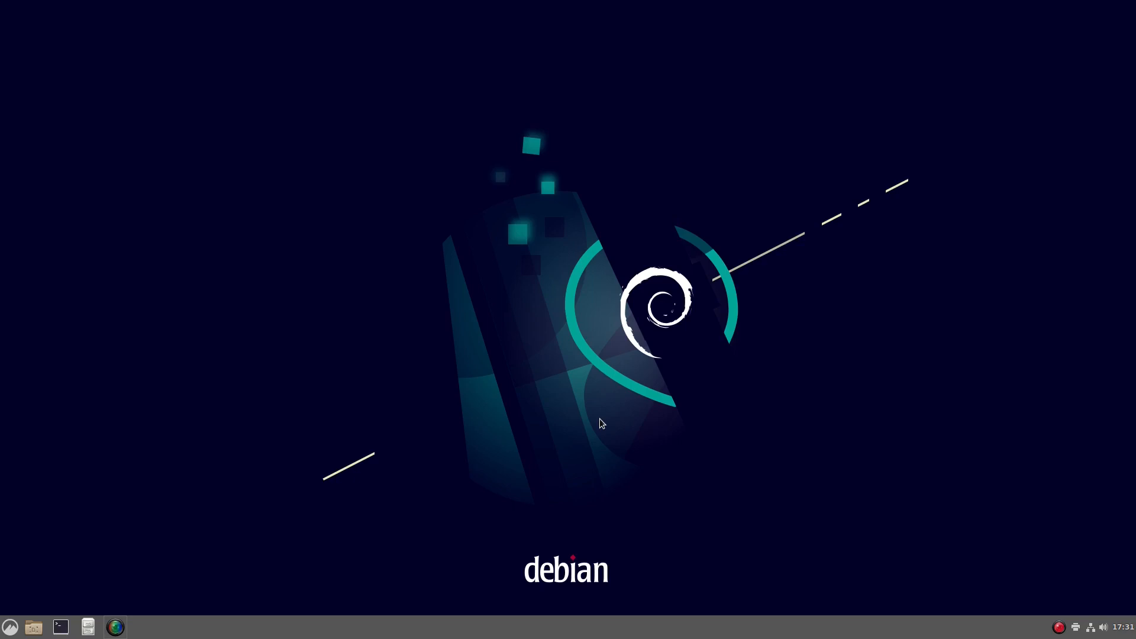
pyautogui.moveTo(692, 215)
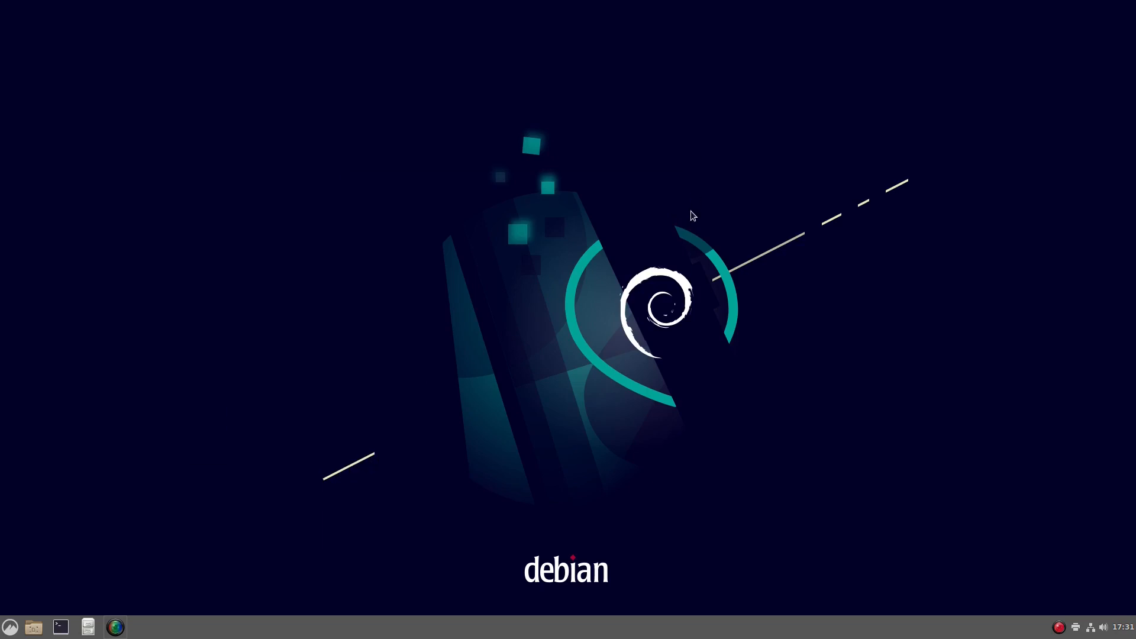
pyautogui.moveTo(60, 627)
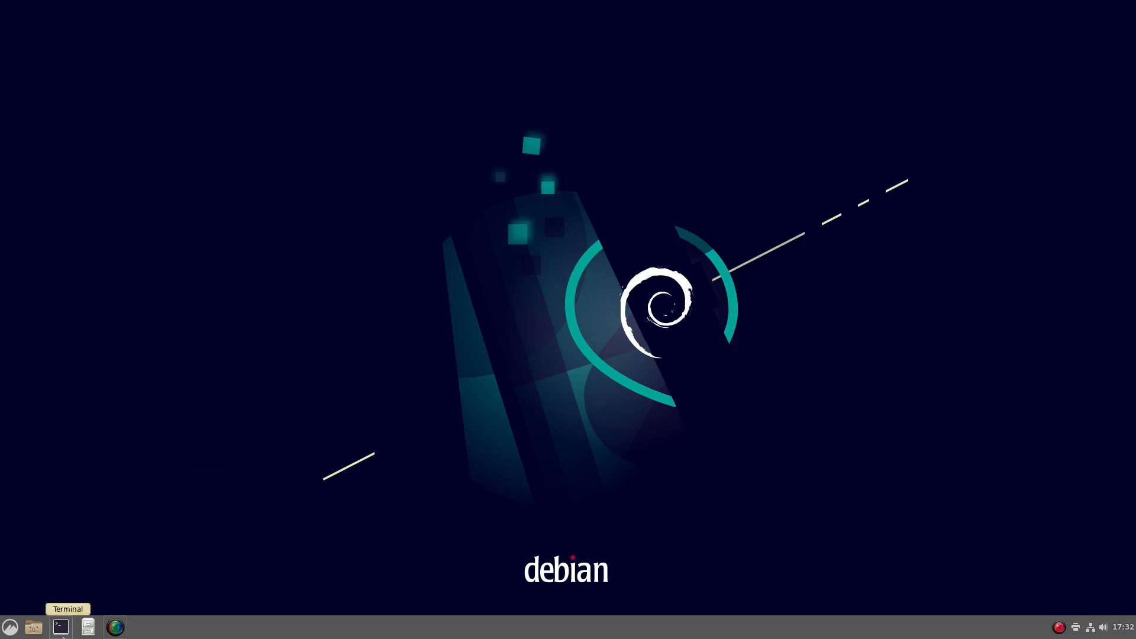
pyautogui.moveTo(519, 346)
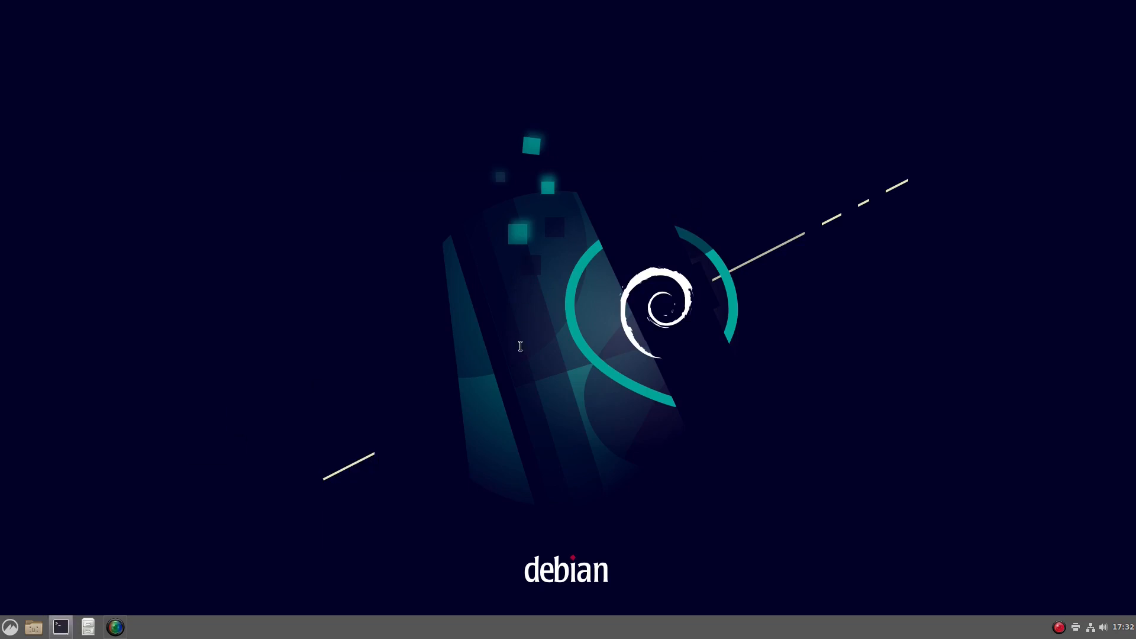
# Run sudo nano /etc/apt/sources.list in a new terminal, reaching the sudo password prompt
pyautogui.click(60, 627)
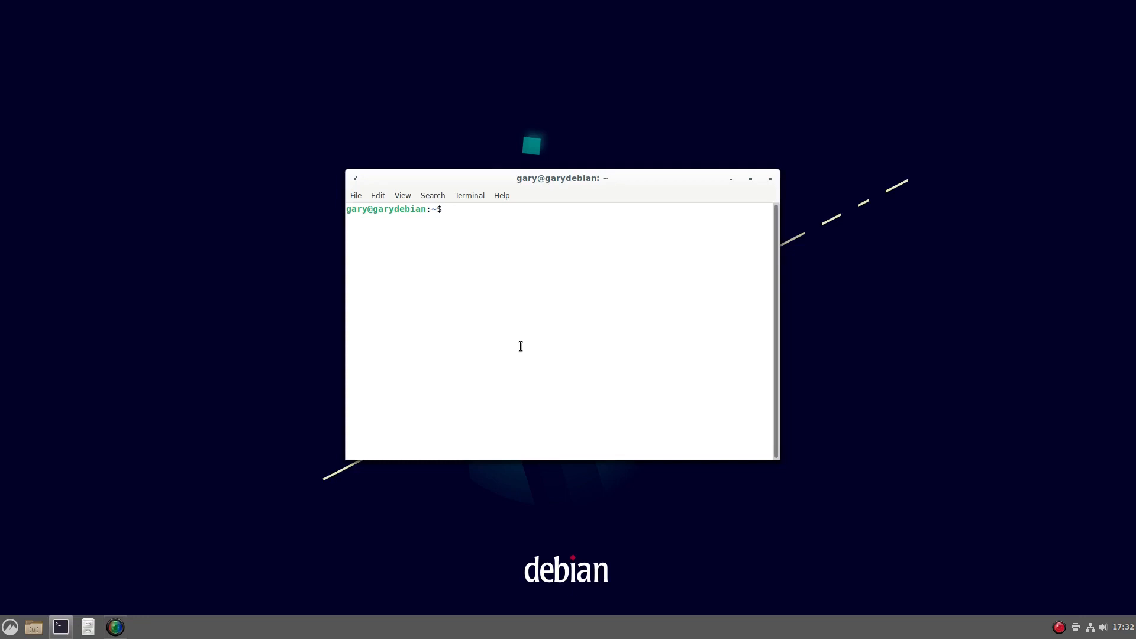
pyautogui.moveTo(60, 628)
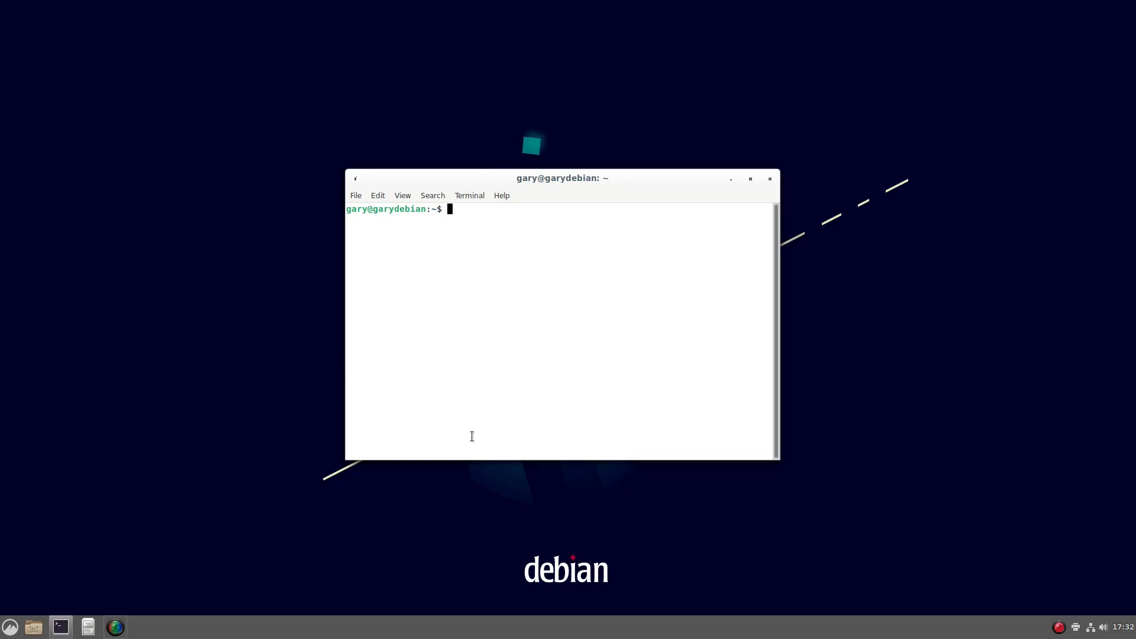
pyautogui.write('sud')
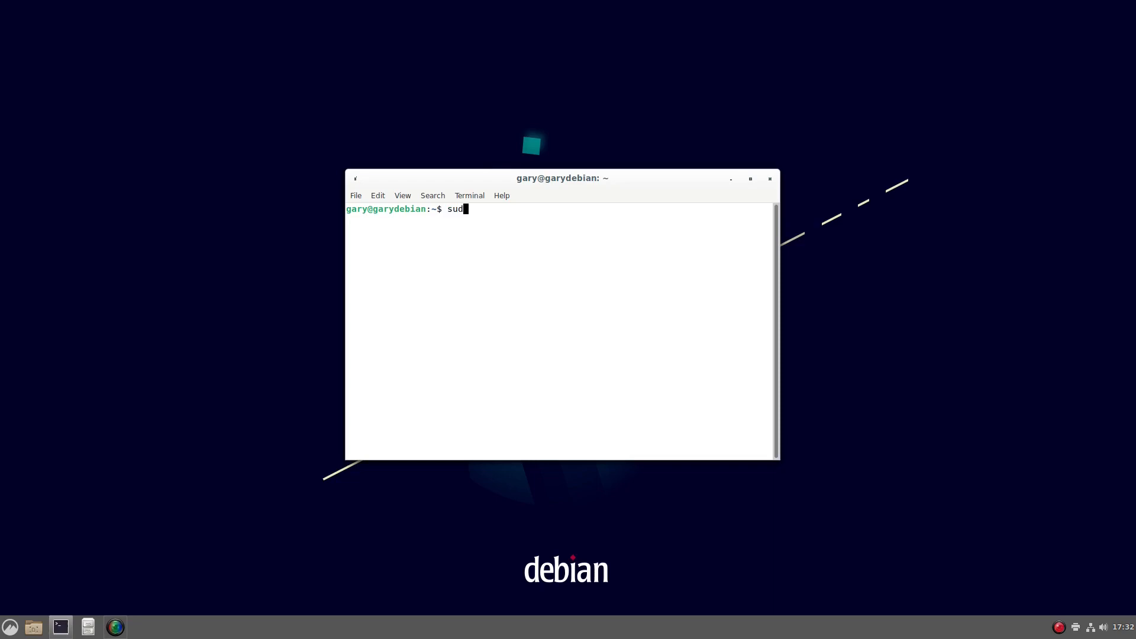
pyautogui.write('o nano')
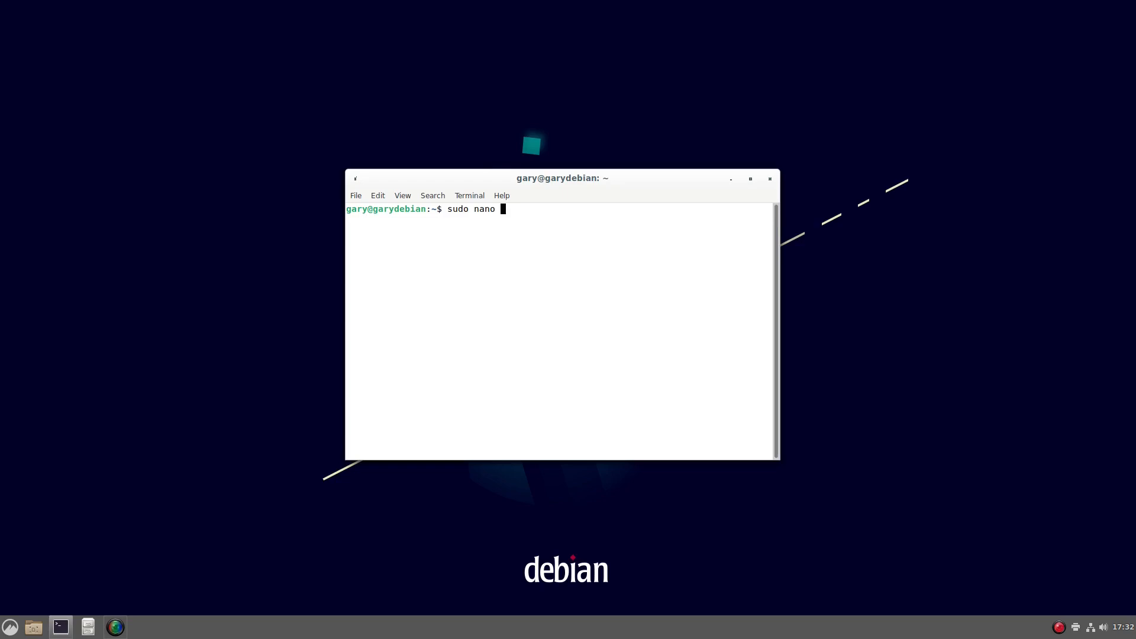
pyautogui.write('/etc/')
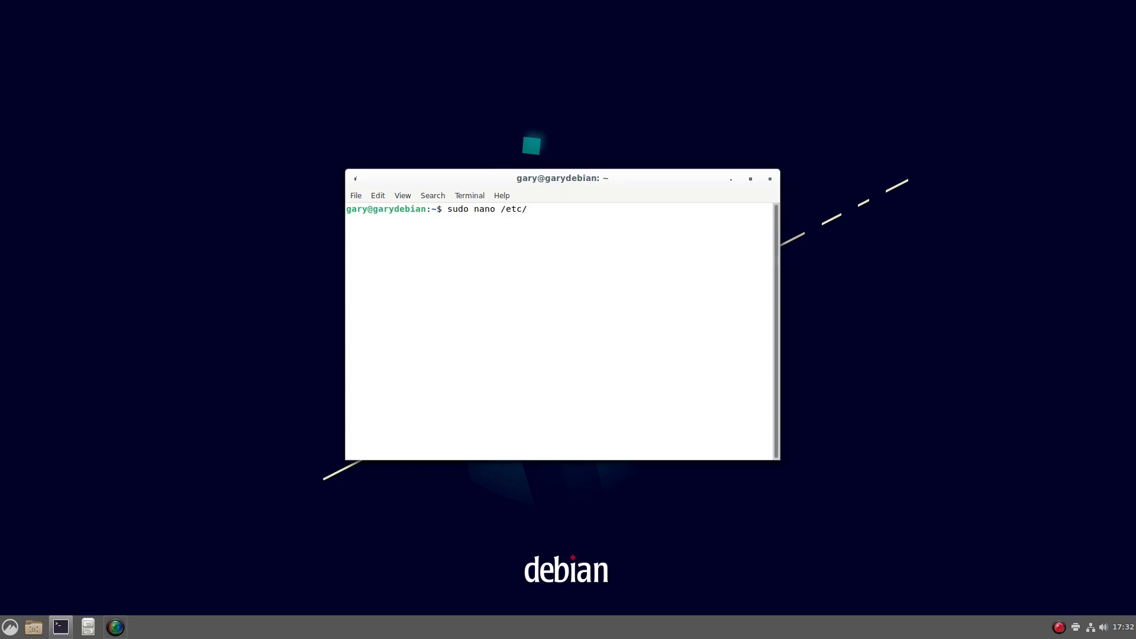
pyautogui.write('apt/sour')
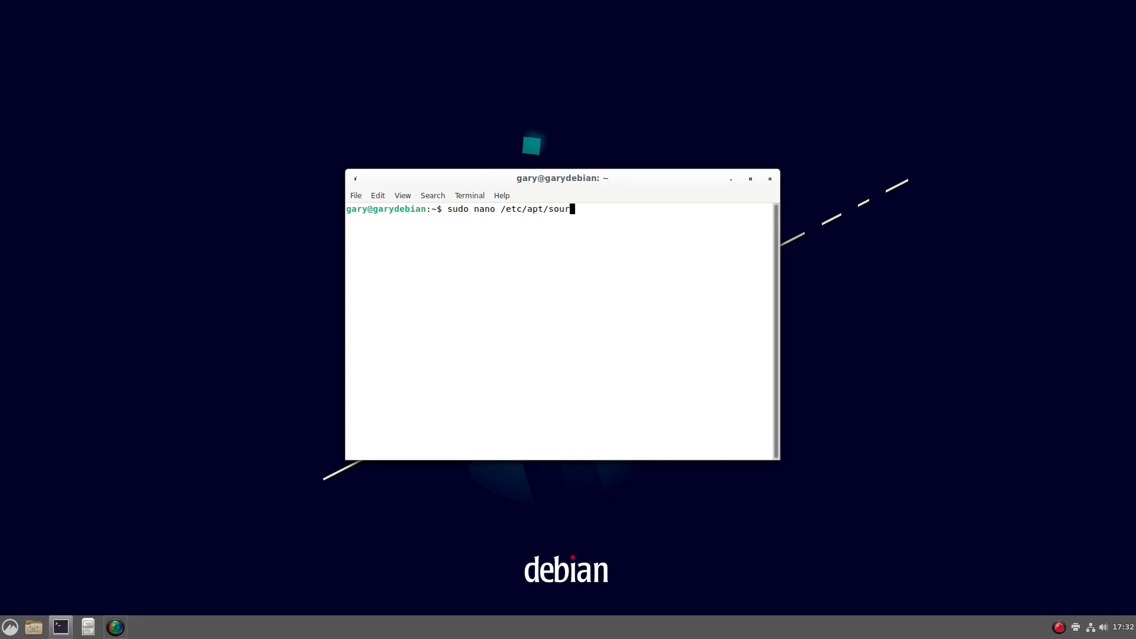
pyautogui.press('Return')
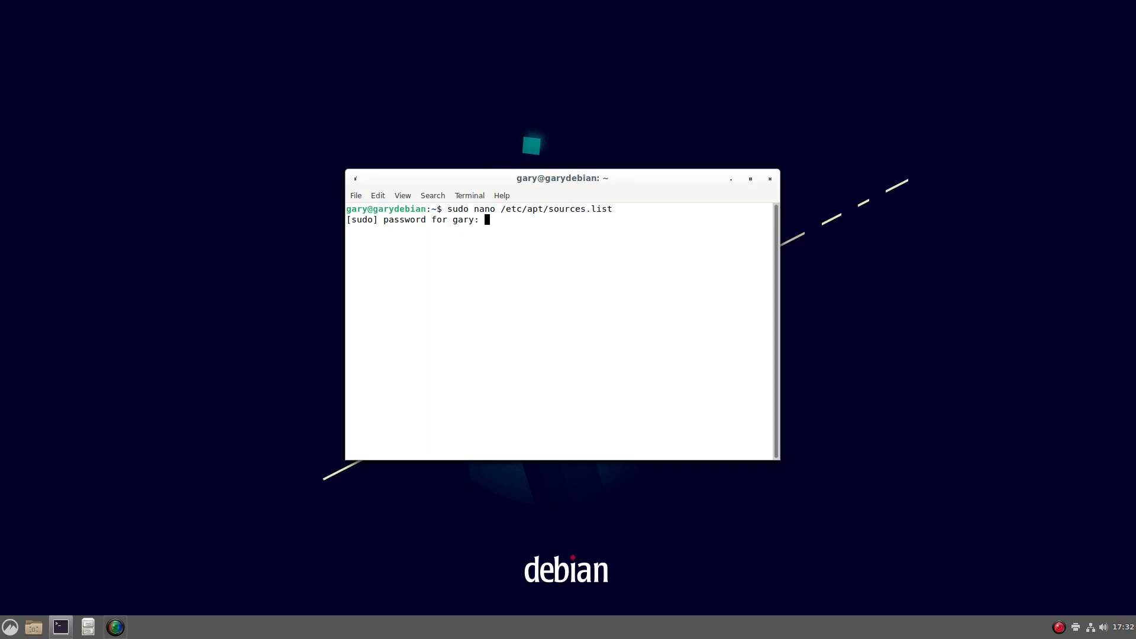
# Authenticate, then append 'contrib non-free' to the first deb and deb-src lines
pyautogui.press('Return')
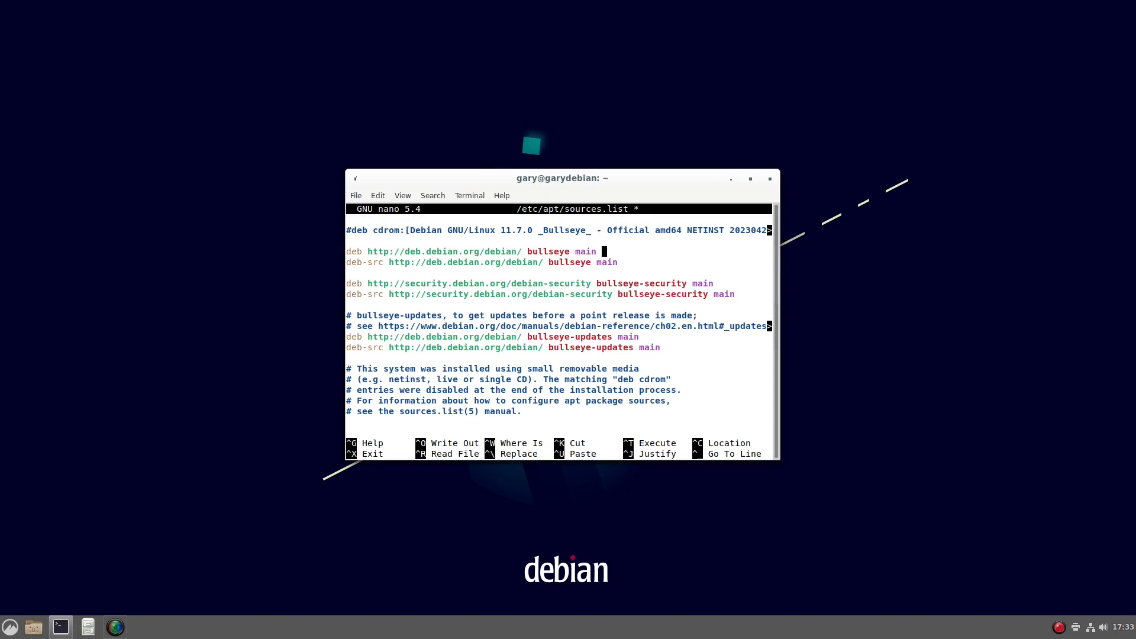
pyautogui.write('contrib')
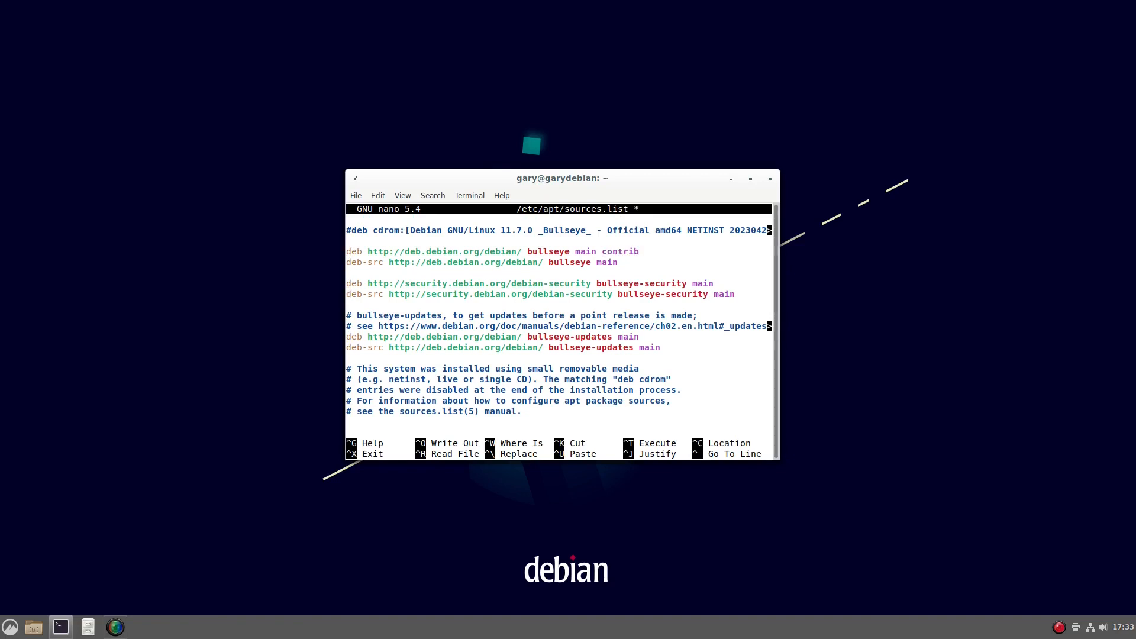
pyautogui.write('no')
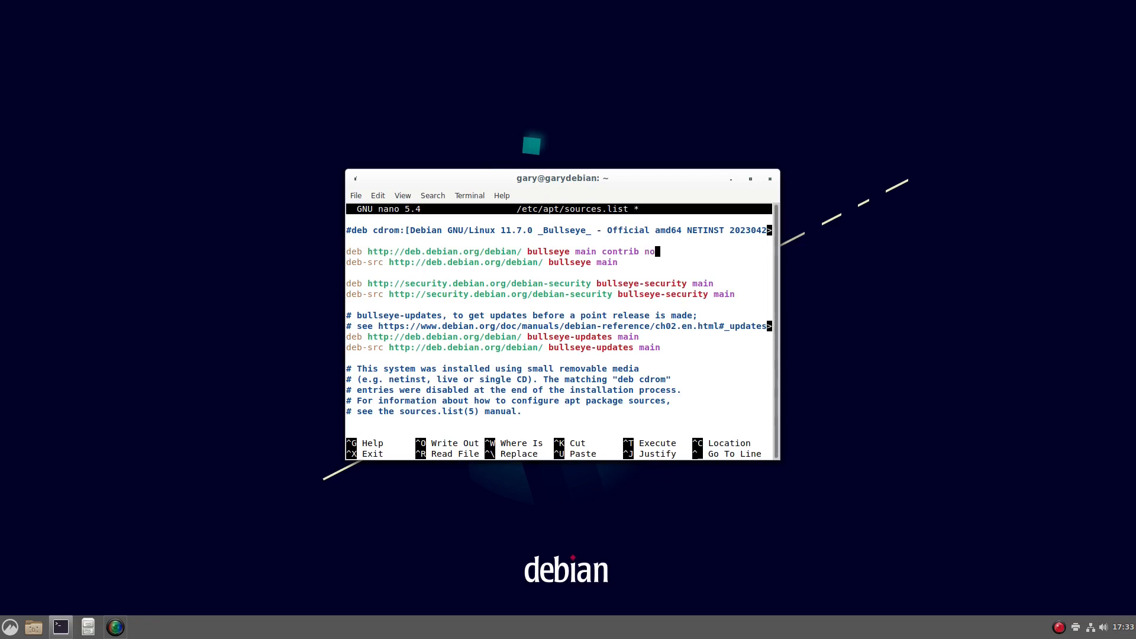
pyautogui.write('n')
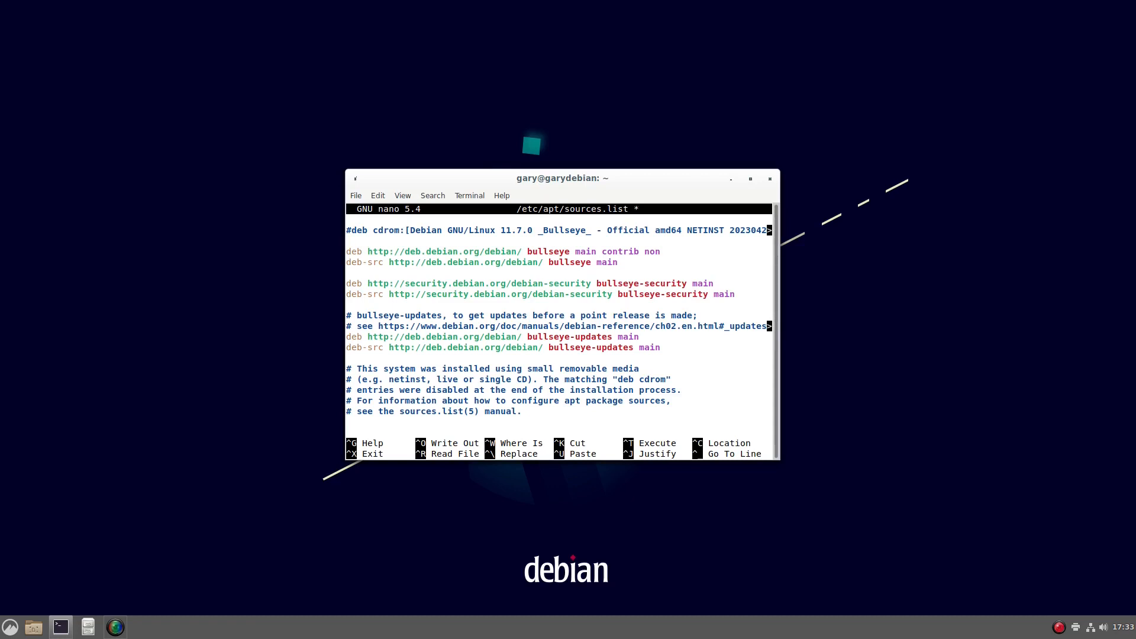
pyautogui.write('-free')
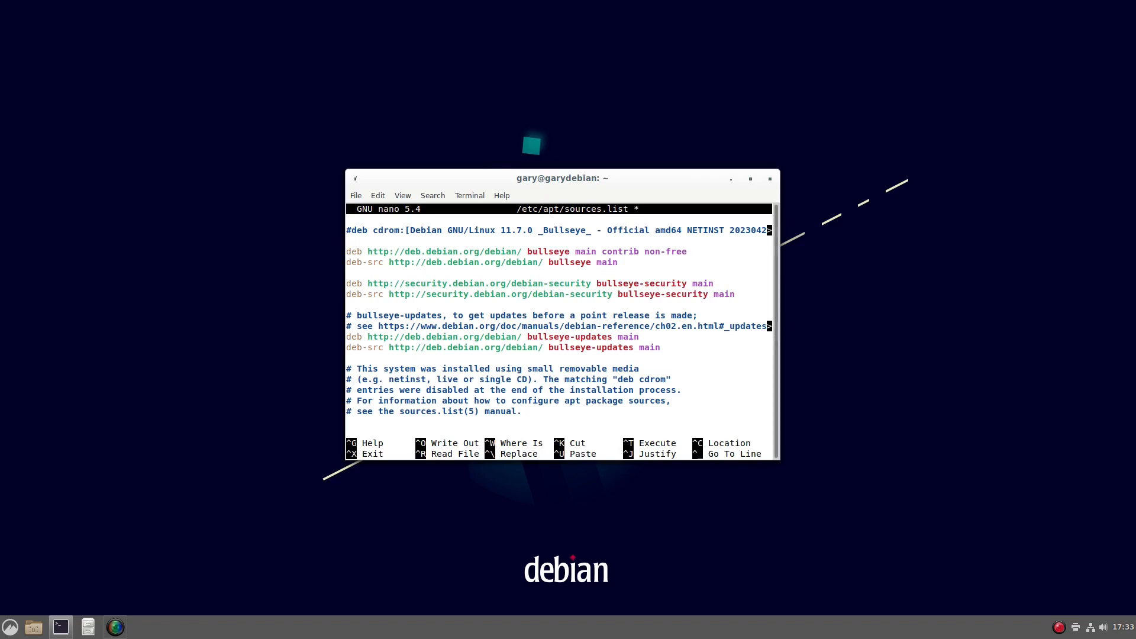
pyautogui.write('contrib n')
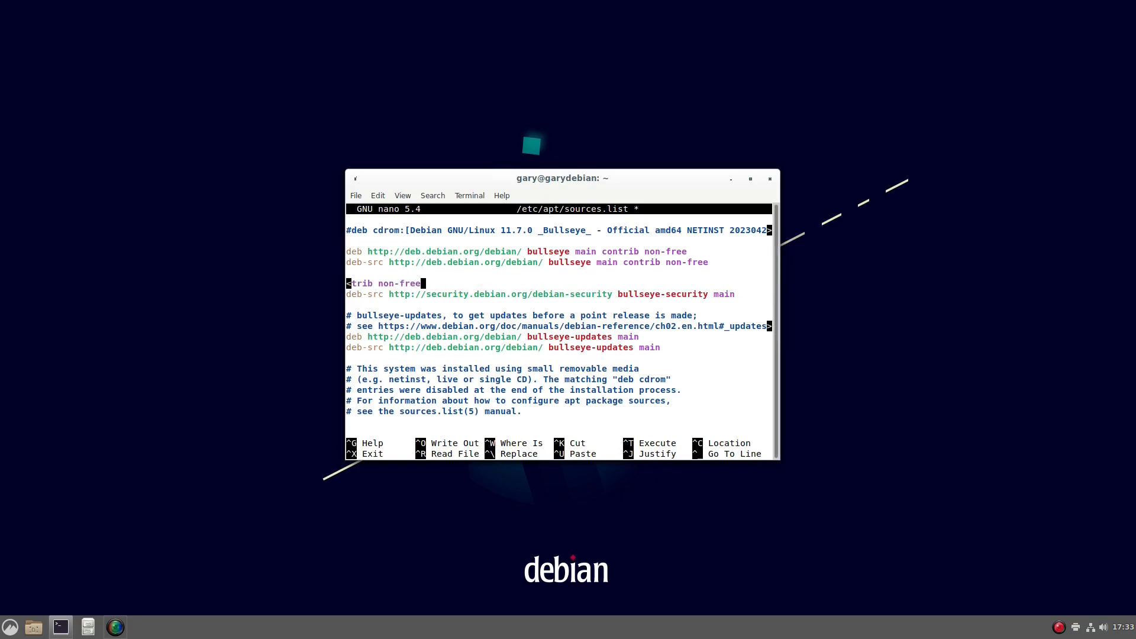
# Append 'contrib non-free' to the remaining repository lines and start writing the file out
pyautogui.write('contrib')
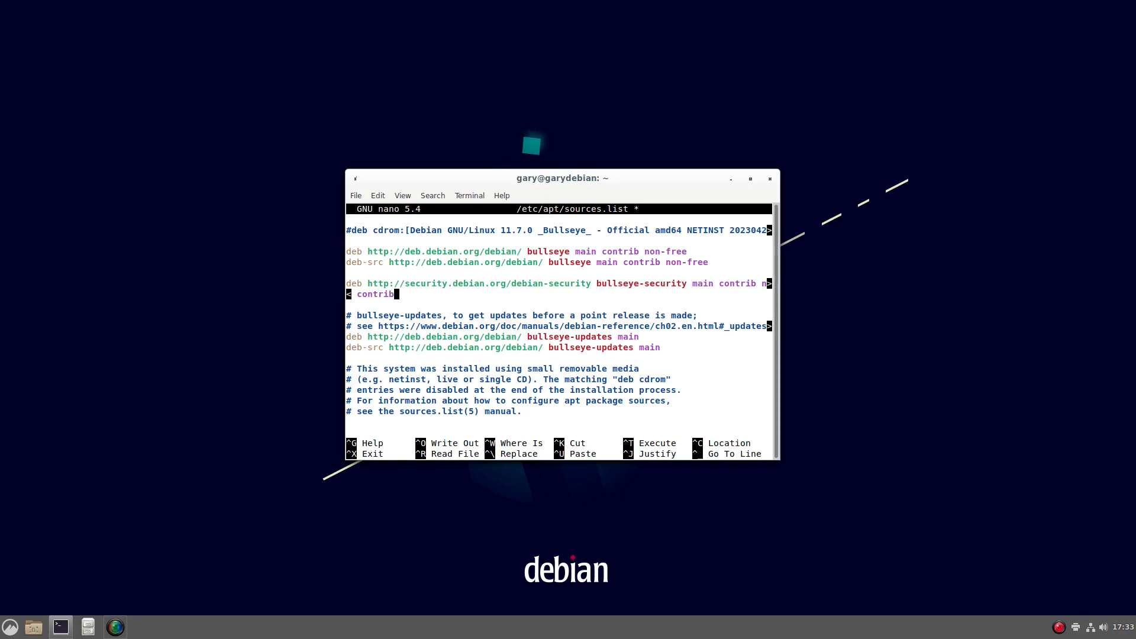
pyautogui.write('non-')
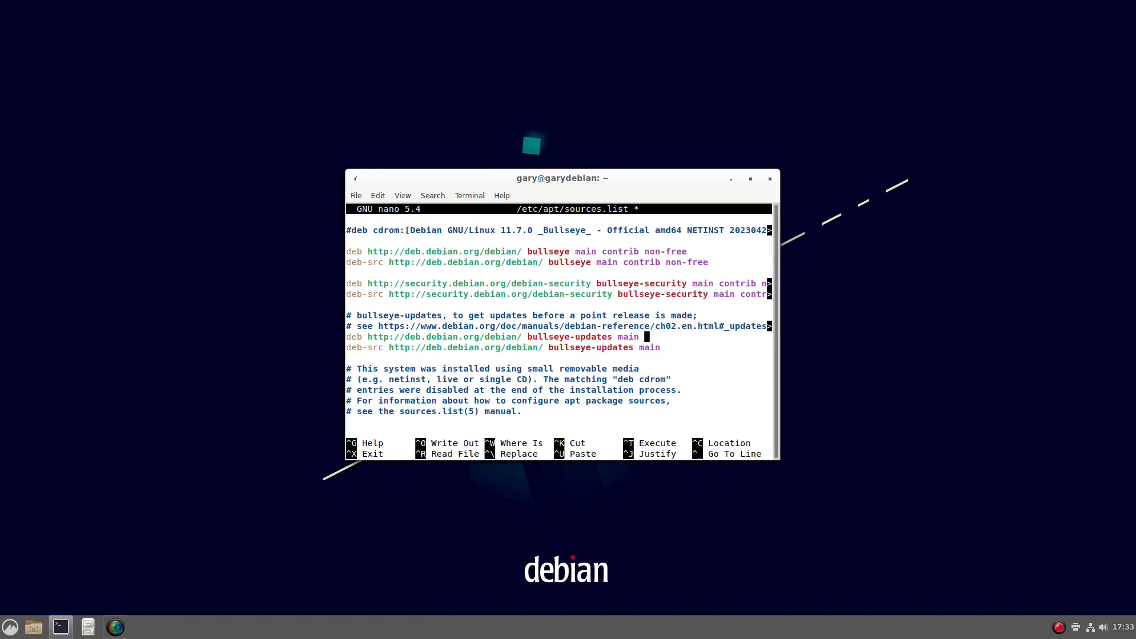
pyautogui.write('contrib non-free')
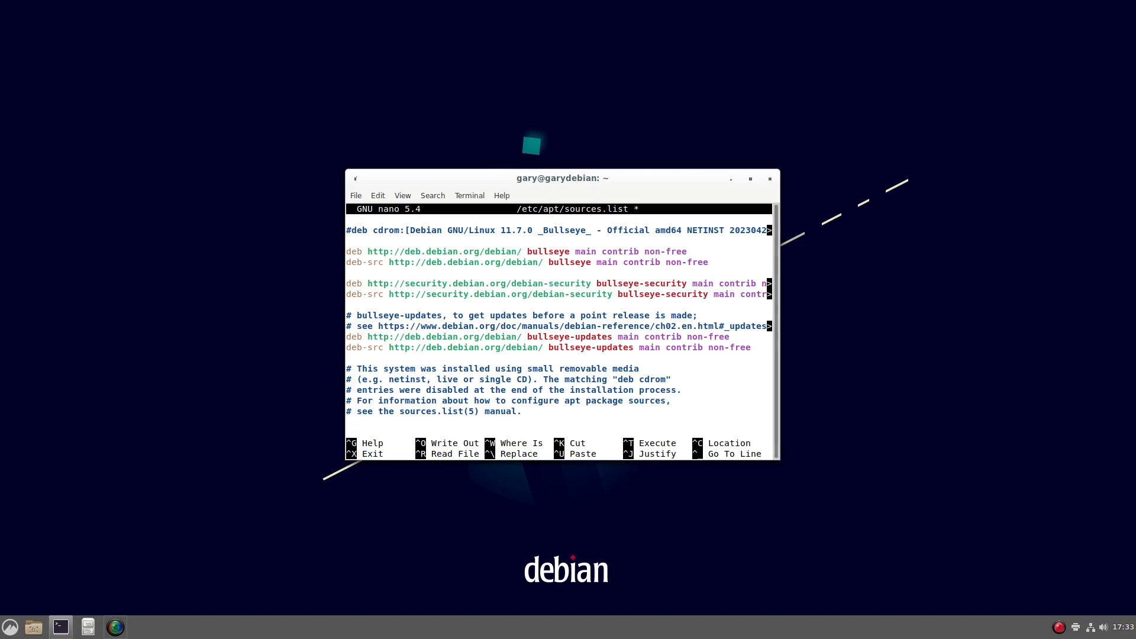
pyautogui.press('ctrl+o')
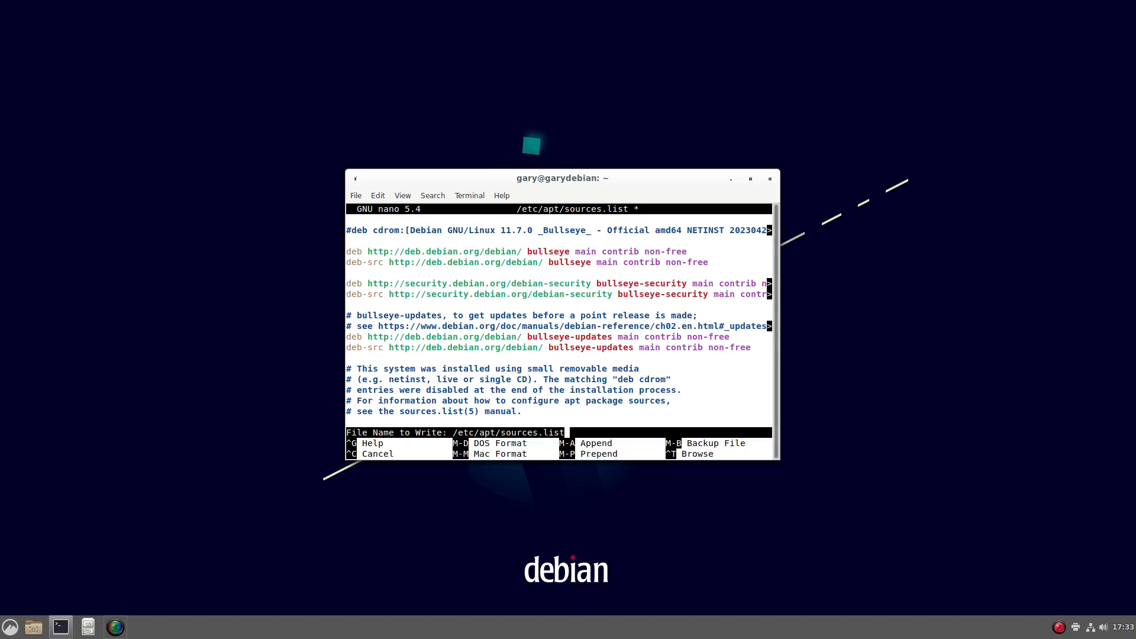
# Save sources.list under the same name and run sudo apt update to fetch contrib and non-free lists
pyautogui.press('Return')
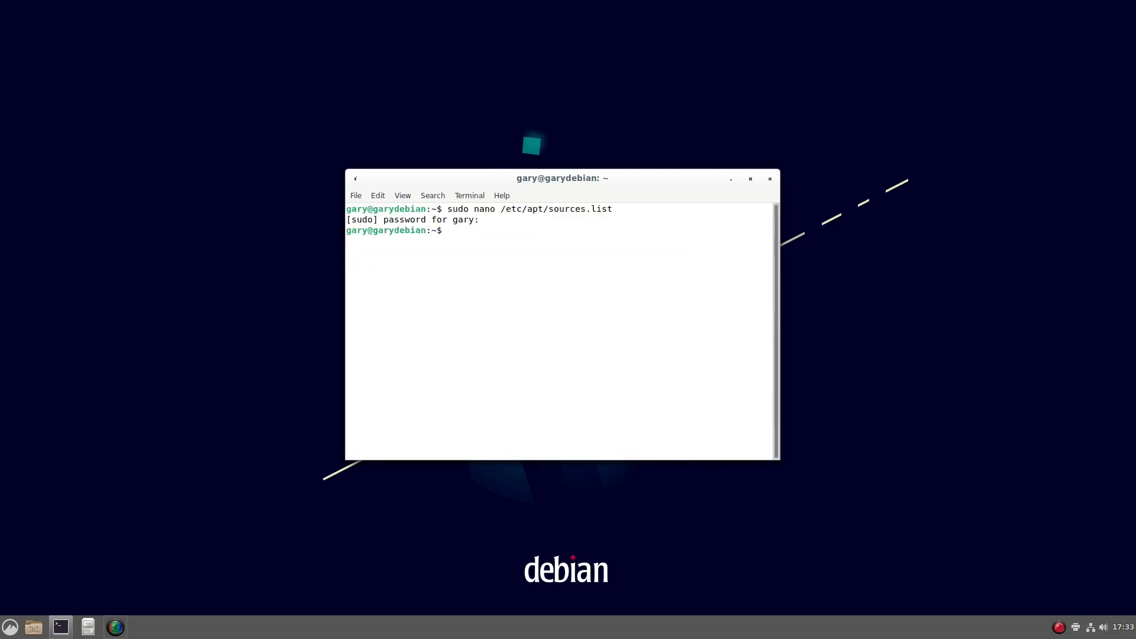
pyautogui.write('sudo apt')
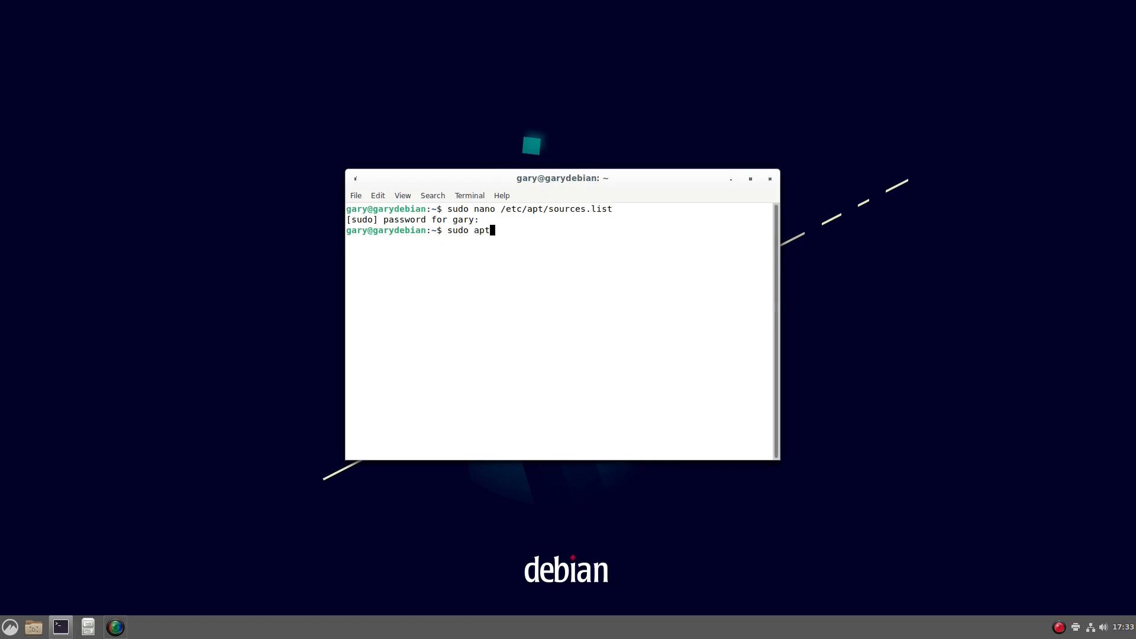
pyautogui.write('-')
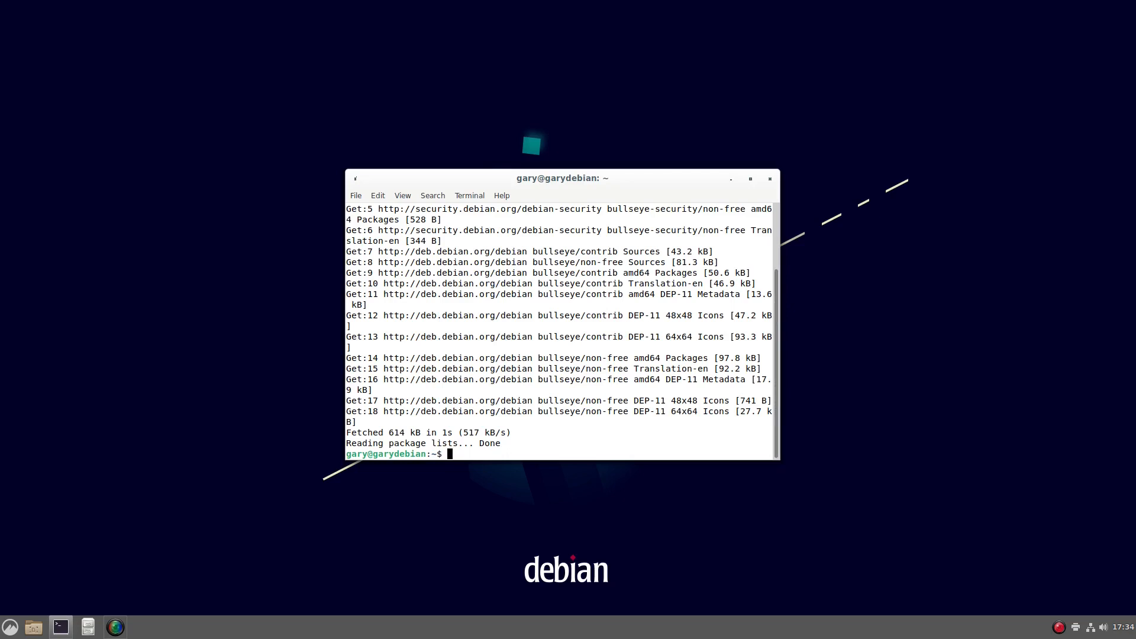
pyautogui.write('sudo apt-')
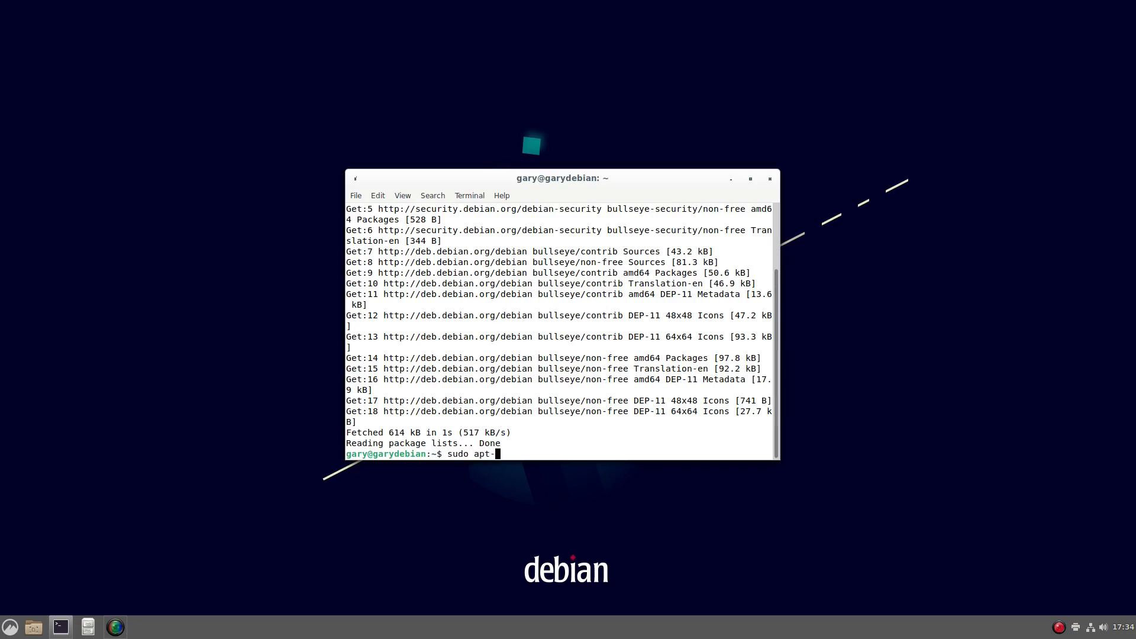
# Run sudo apt-cache search realtek and highlight the firmware-realtek result
pyautogui.write('cache search realtek')
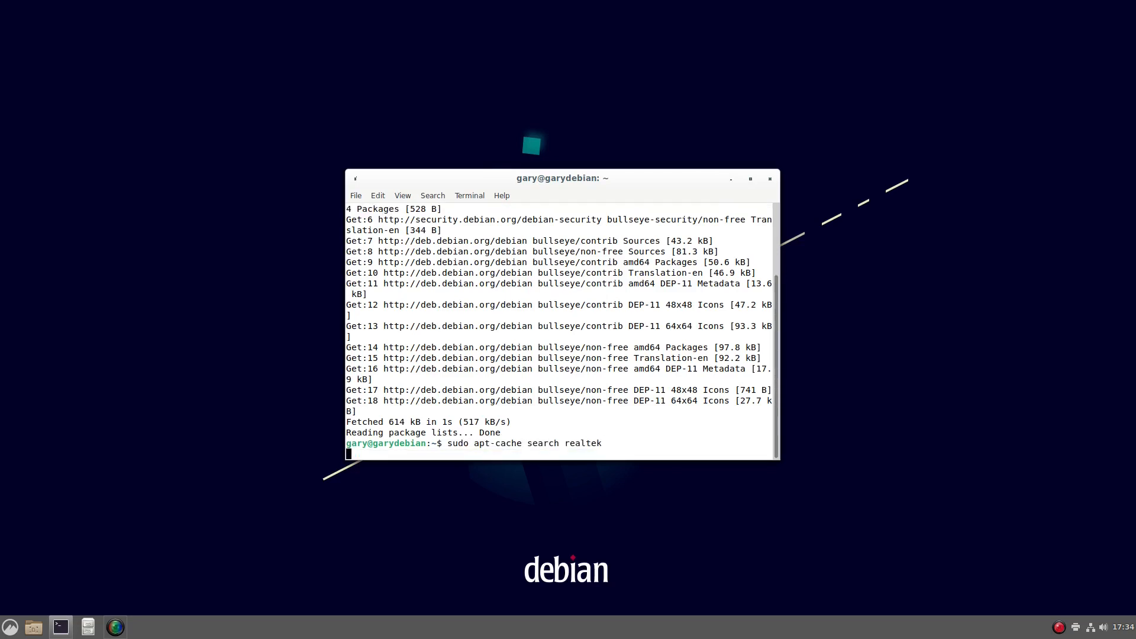
pyautogui.press('Return')
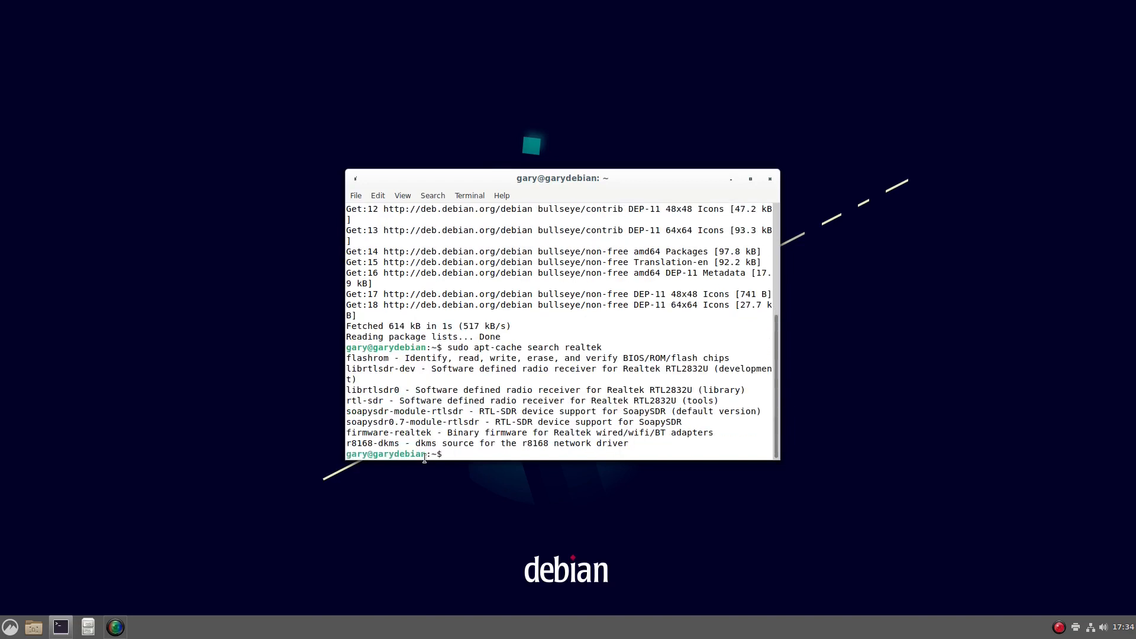
pyautogui.doubleClick(397, 433)
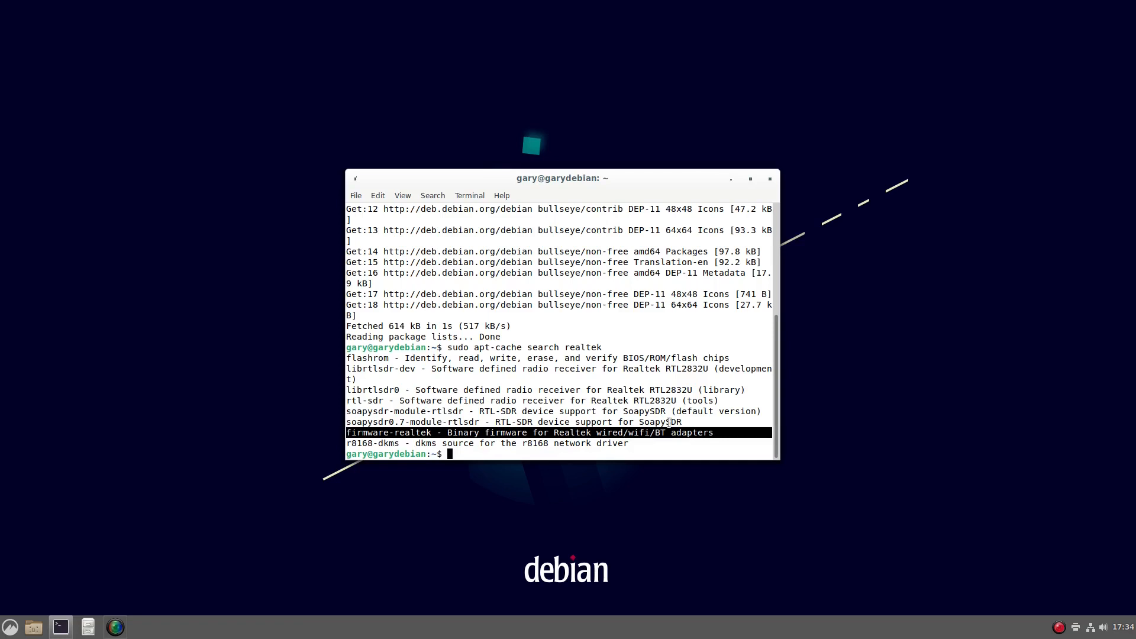
pyautogui.moveTo(529, 401)
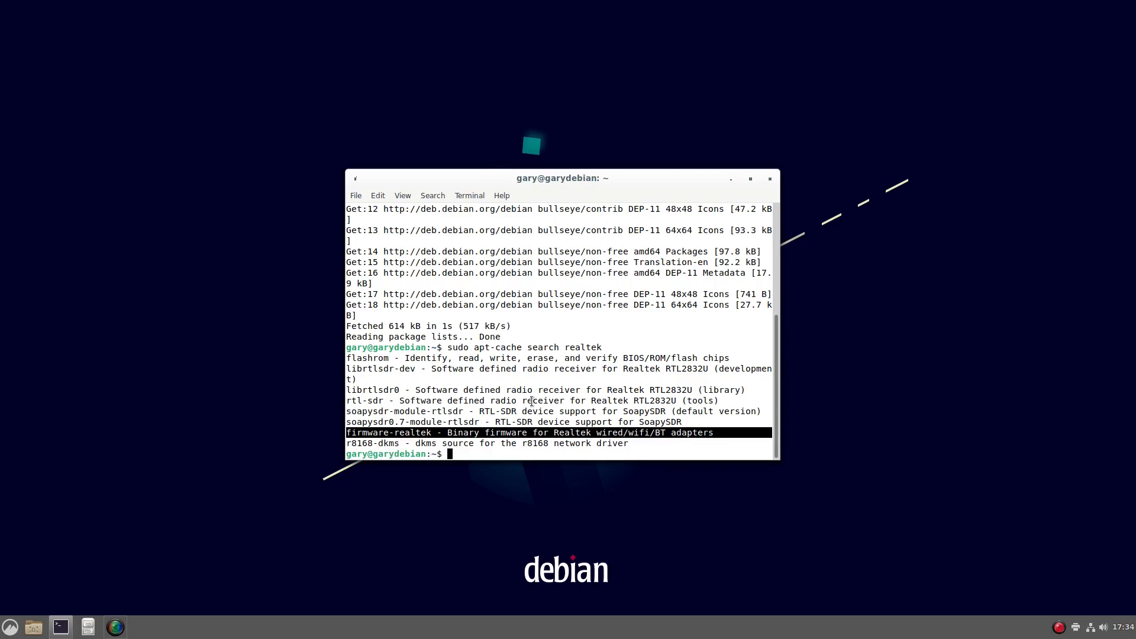
pyautogui.moveTo(660, 323)
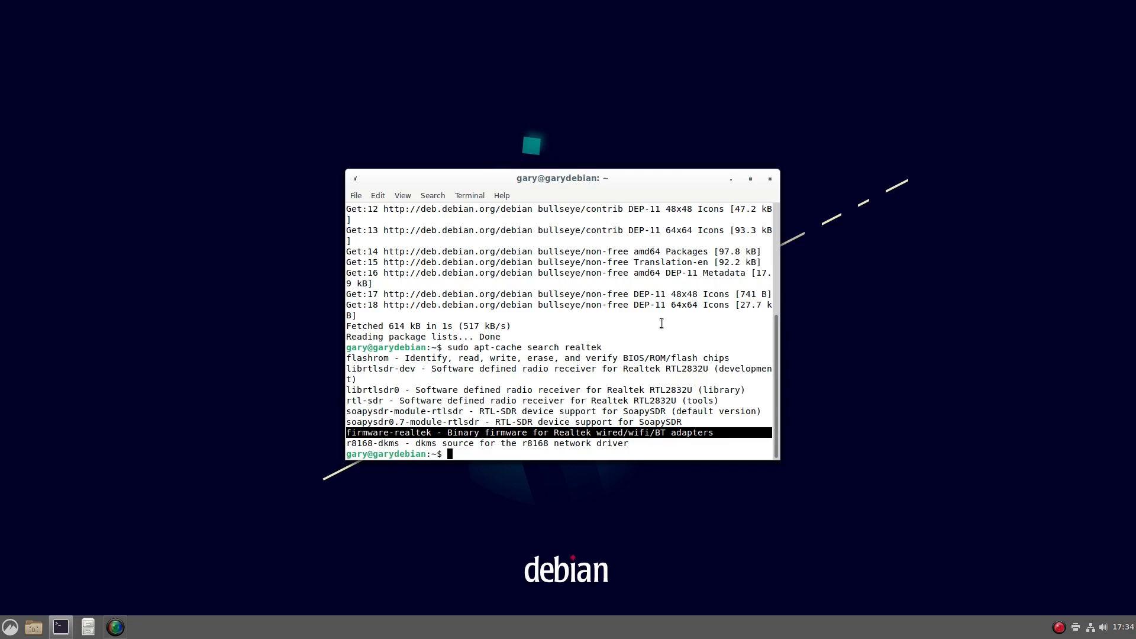
pyautogui.moveTo(733, 138)
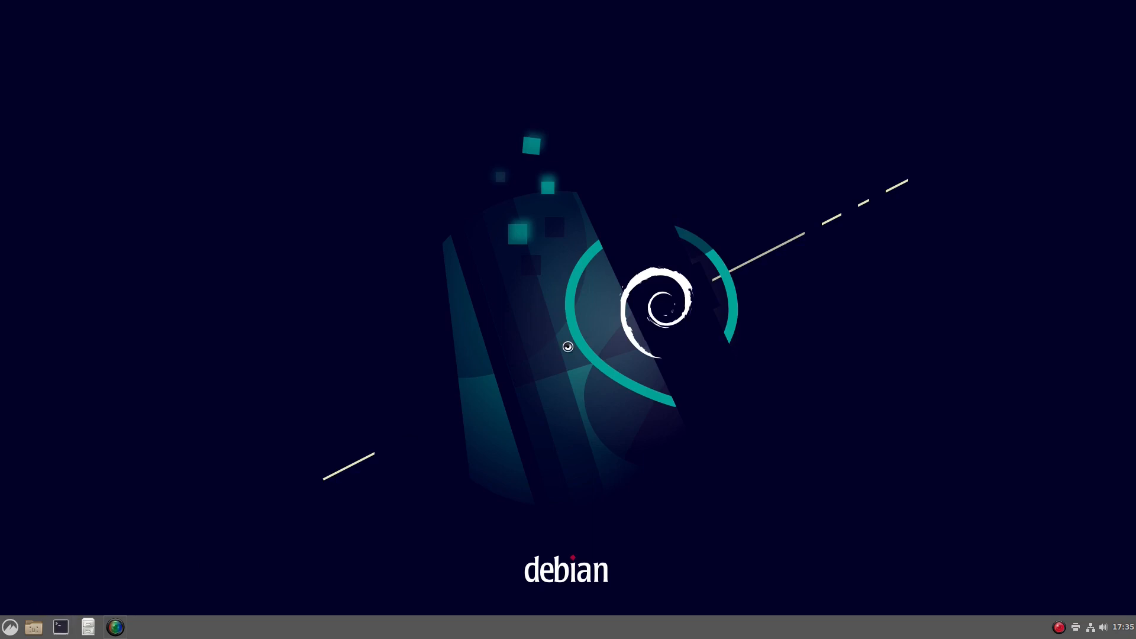
# Run sudo apt install flatpak in the reopened terminal and authenticate
pyautogui.click(60, 627)
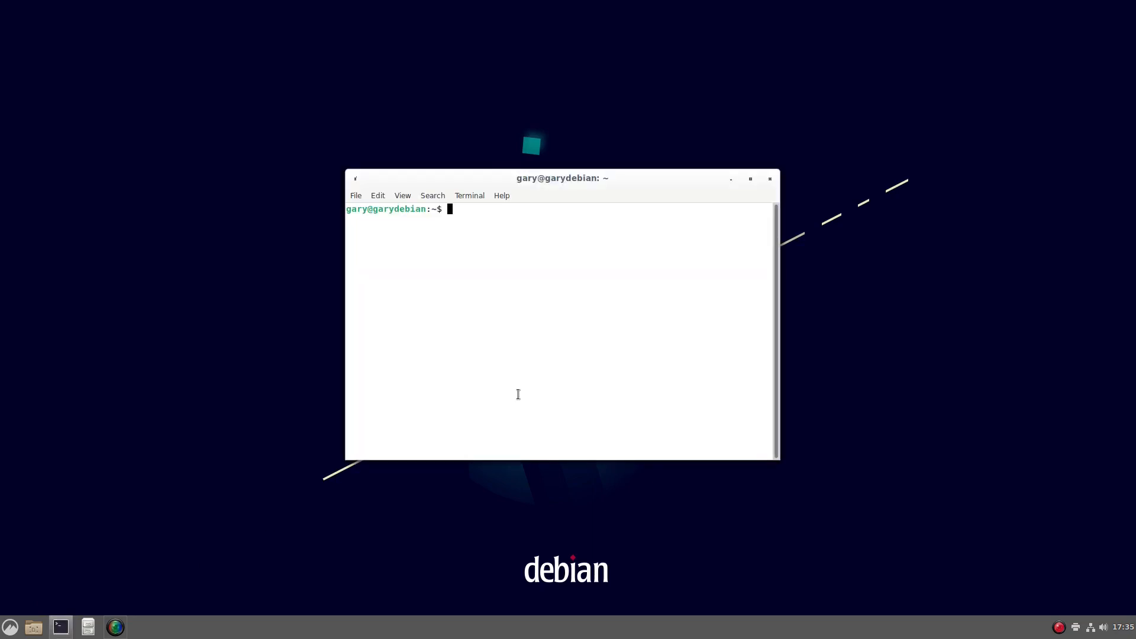
pyautogui.write('suo apt i')
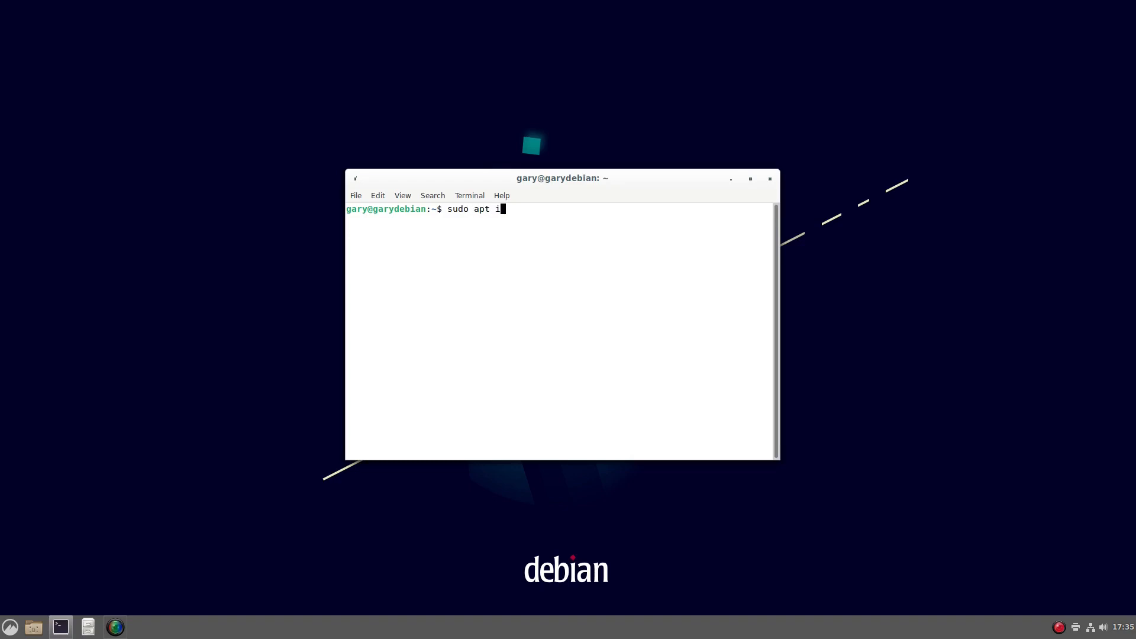
pyautogui.write('nstall flatpak')
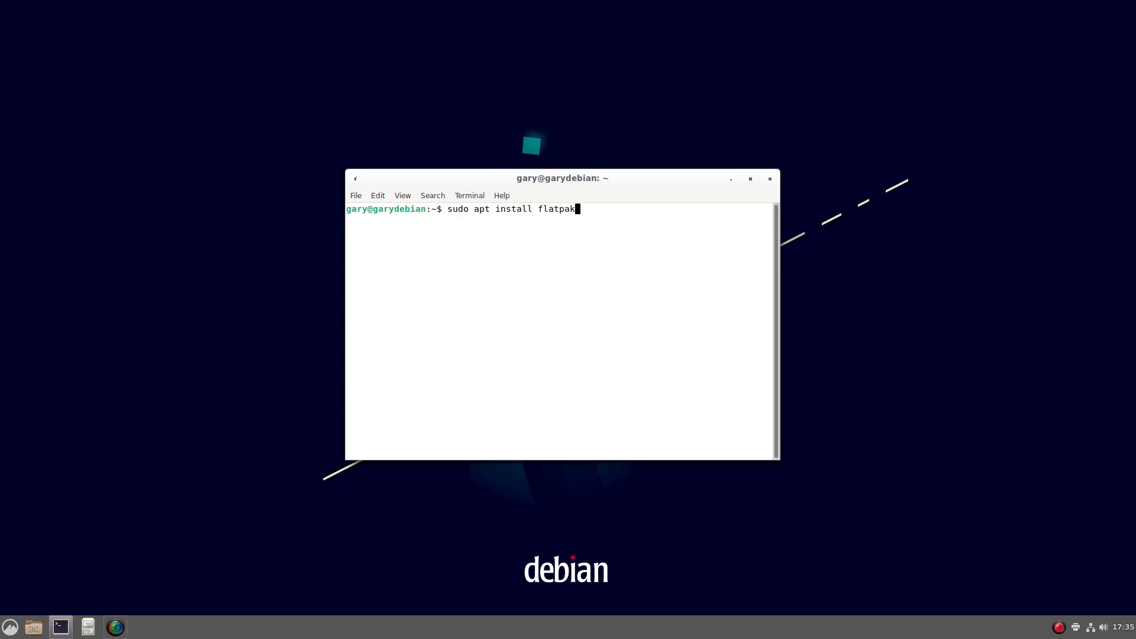
pyautogui.press('Return')
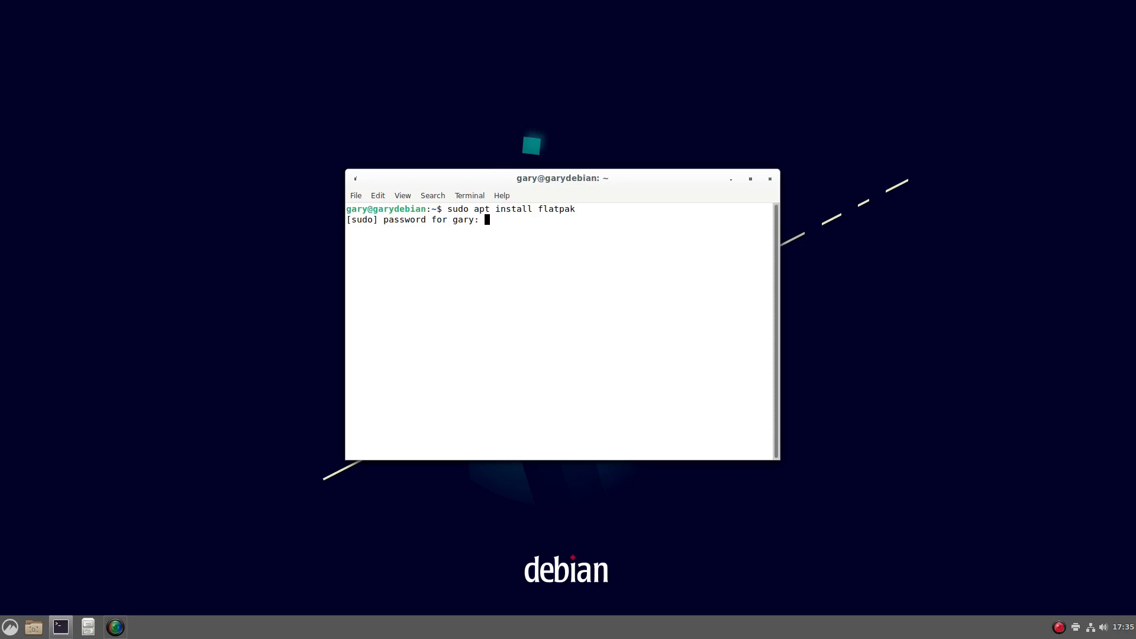
pyautogui.press('Return')
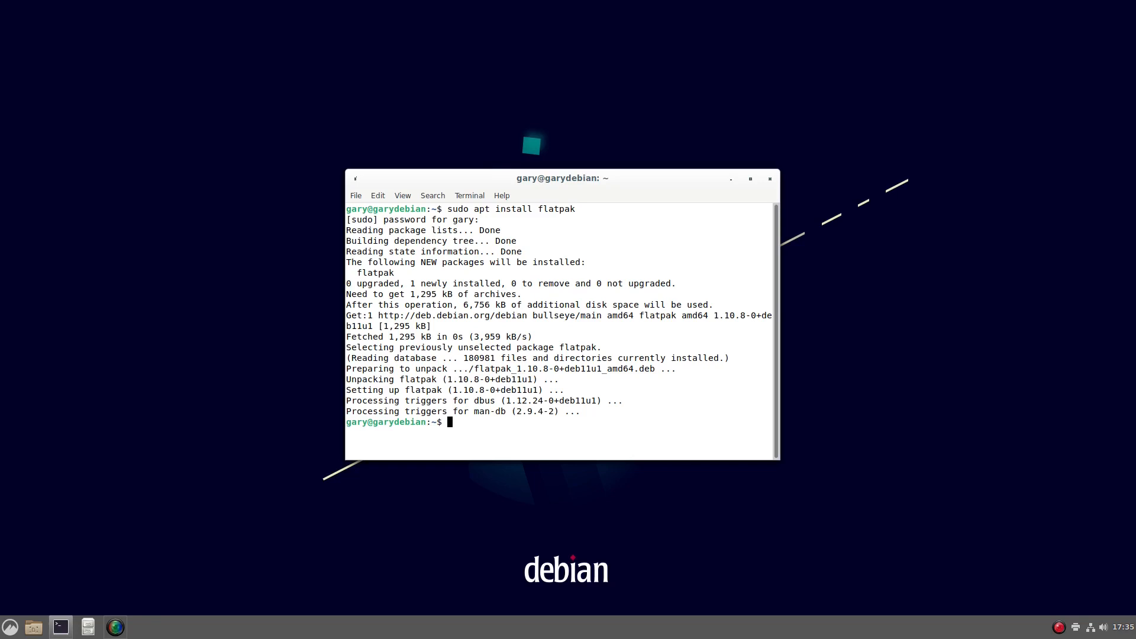
# Install gnome-software-plugin-flatpak with sudo apt install
pyautogui.write('s')
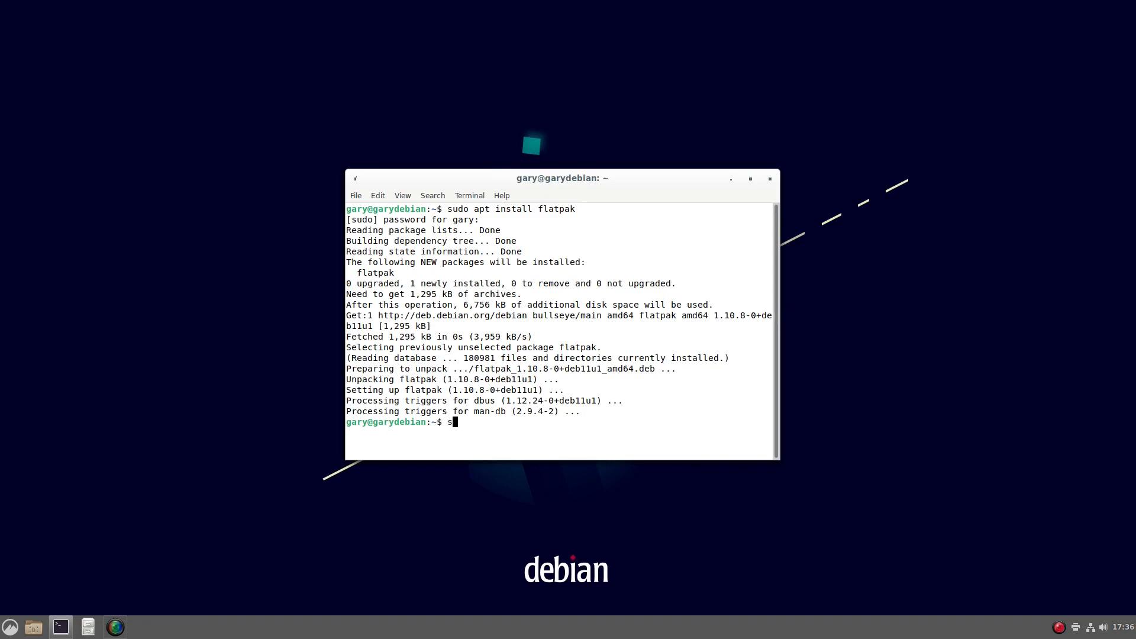
pyautogui.write('udo apt i')
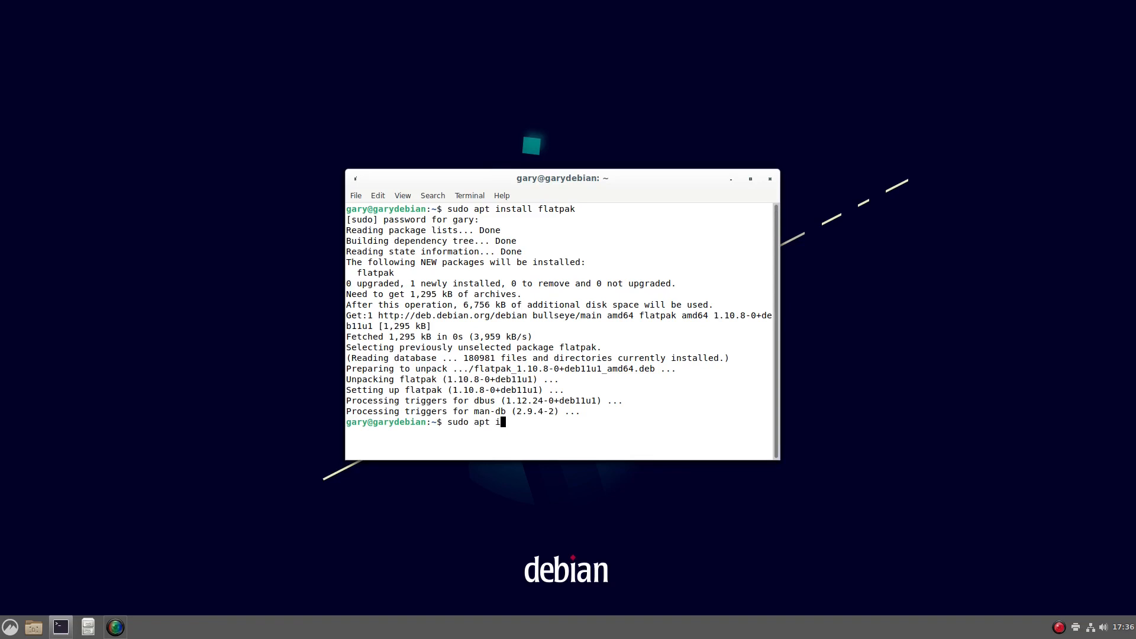
pyautogui.write('nstall gnome-soft')
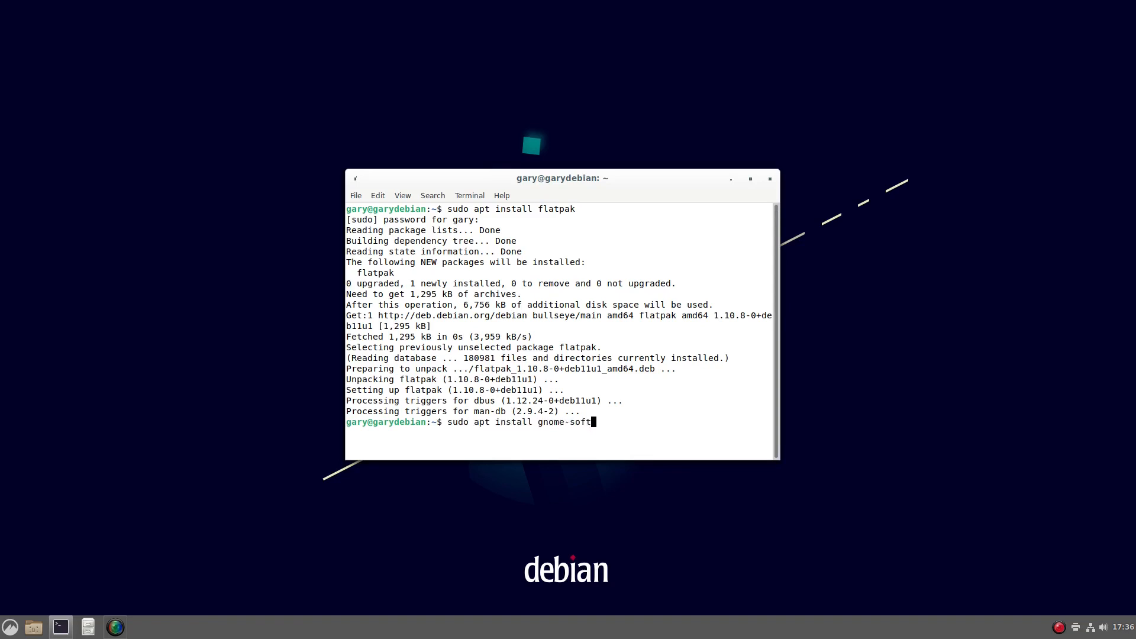
pyautogui.write('ware-p')
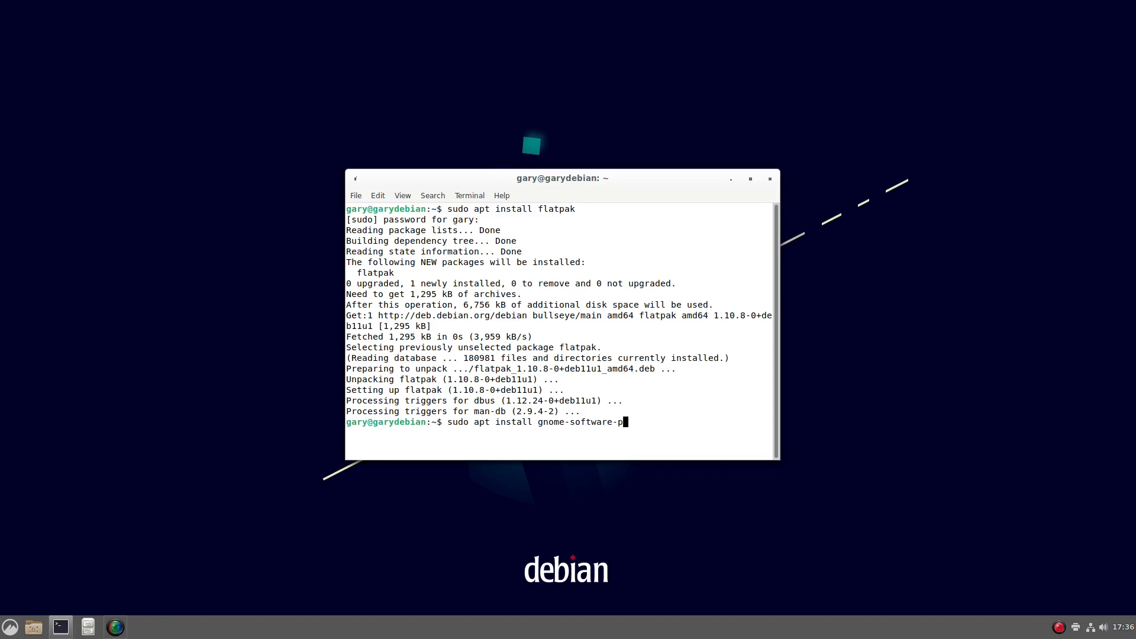
pyautogui.write('ugin')
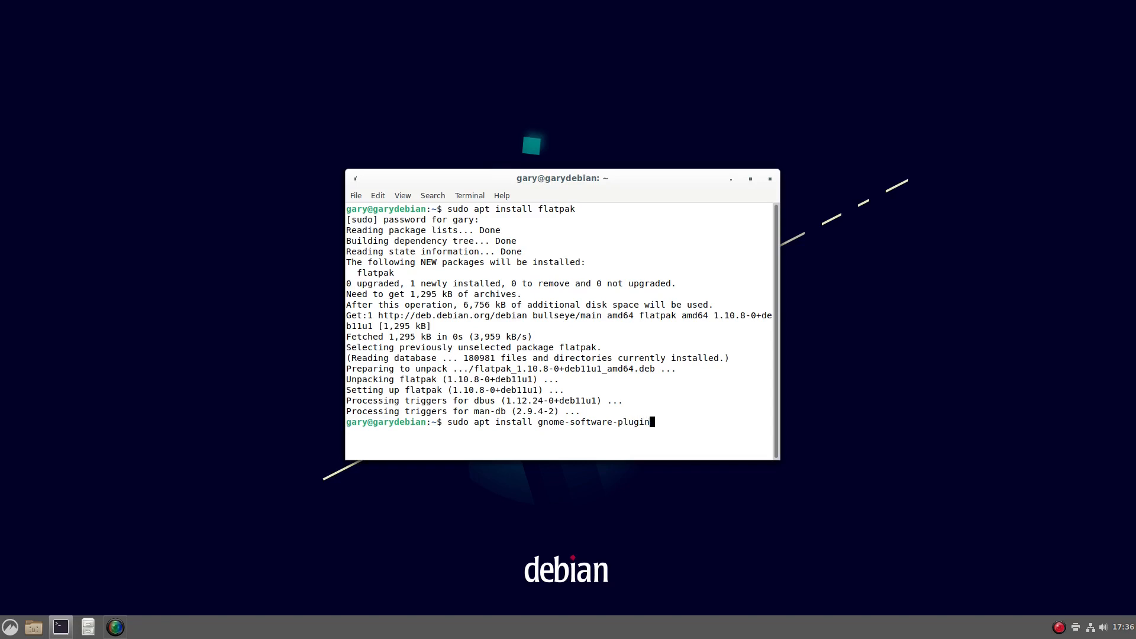
pyautogui.write('-flatpak')
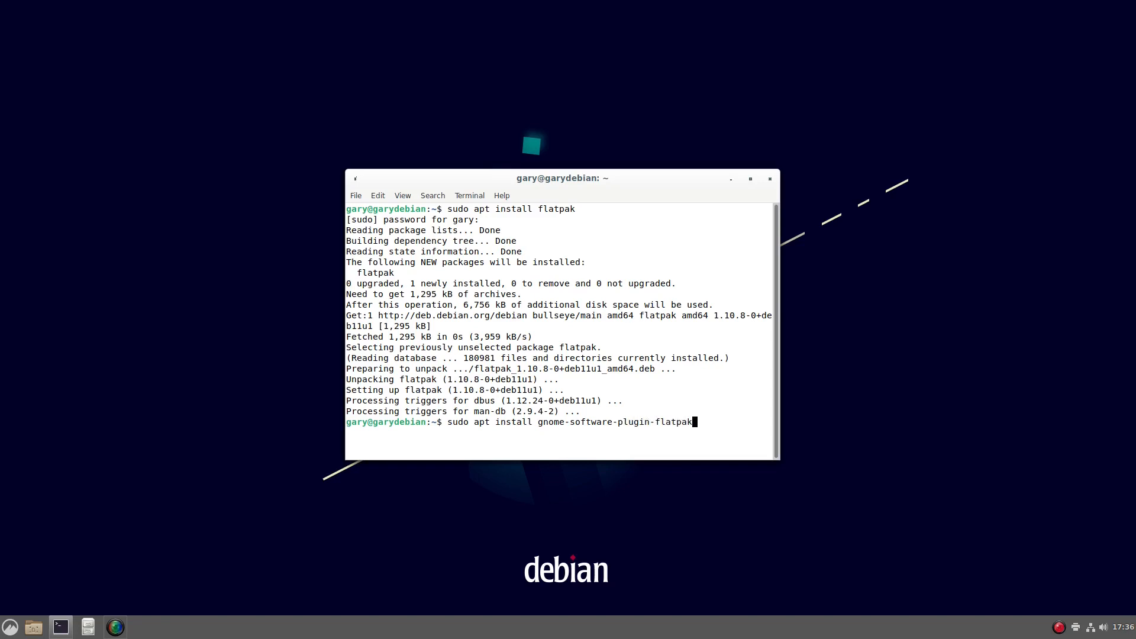
pyautogui.press('Return')
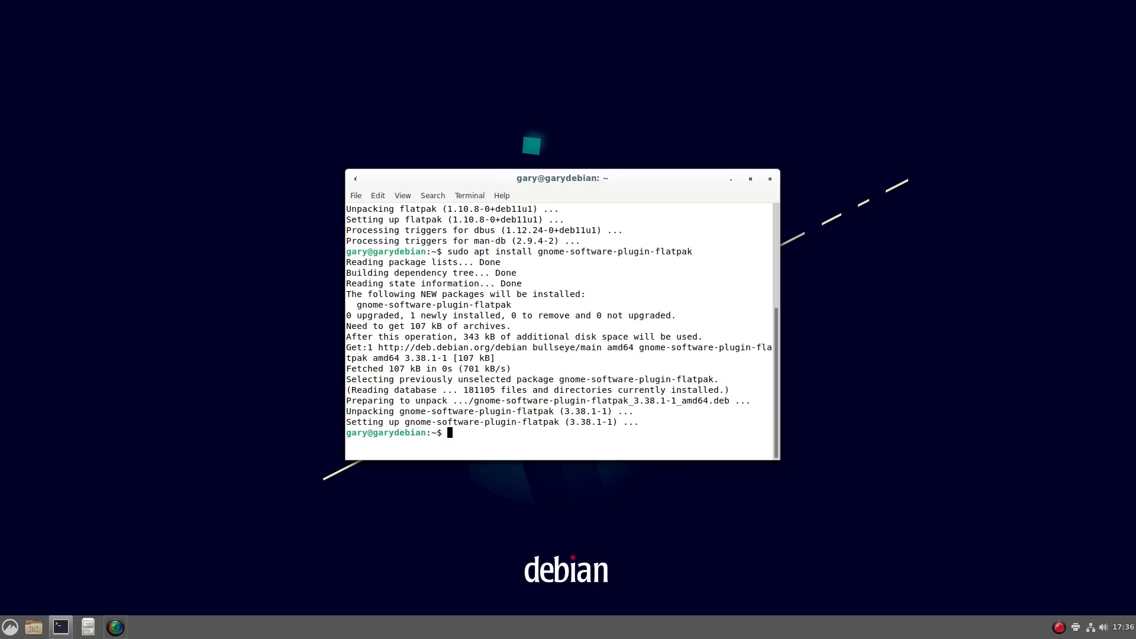
pyautogui.write('sudo fl')
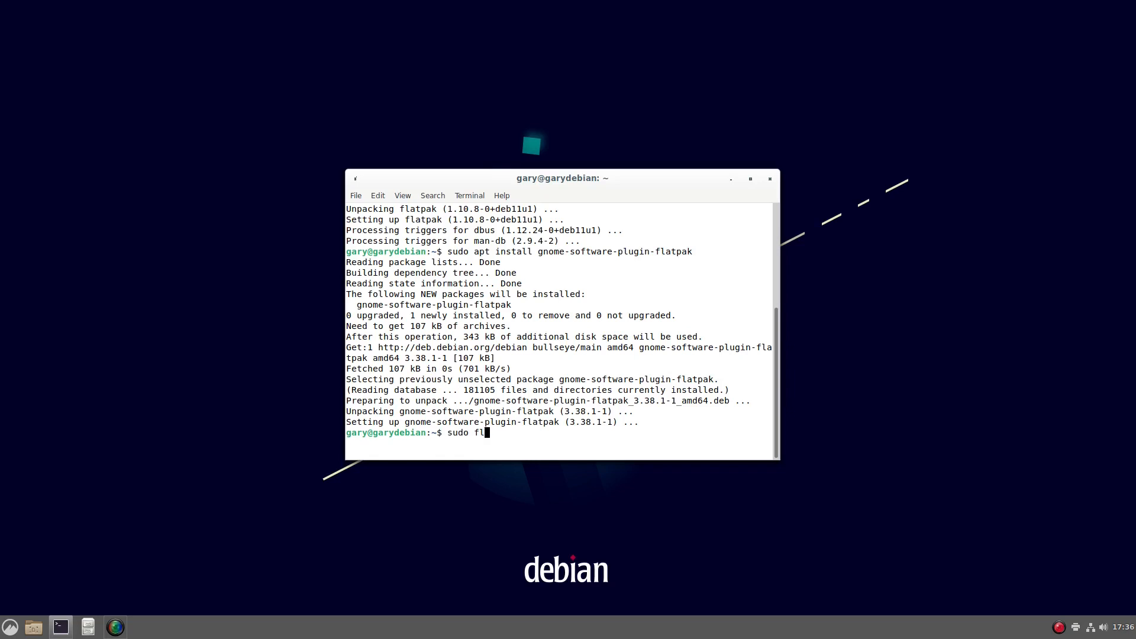
pyautogui.write('atpak remo')
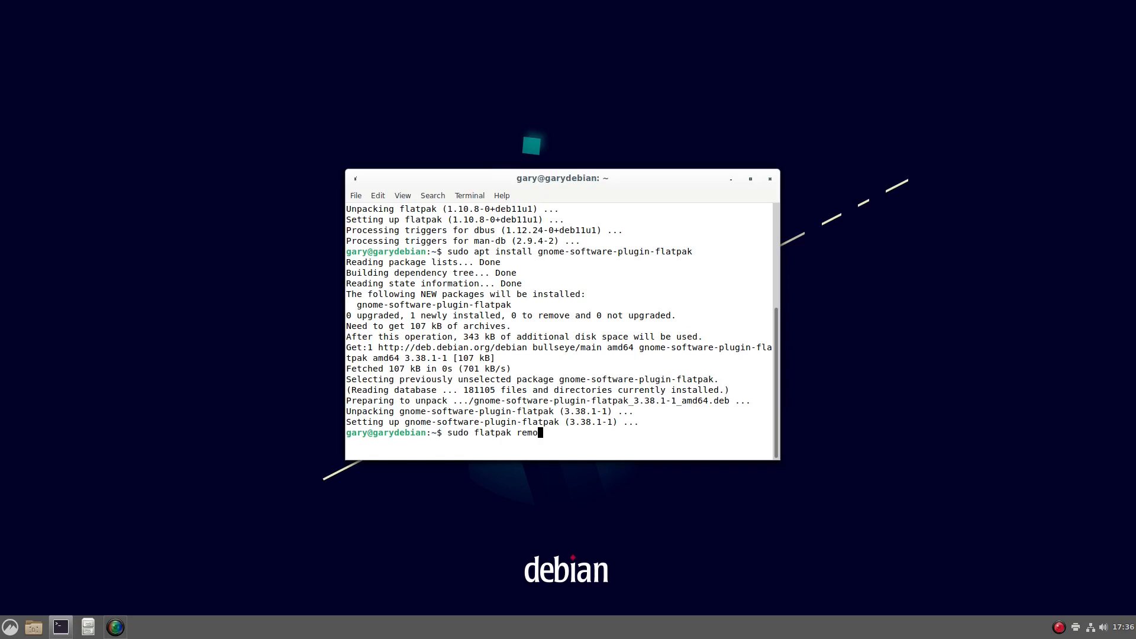
pyautogui.write('te-add')
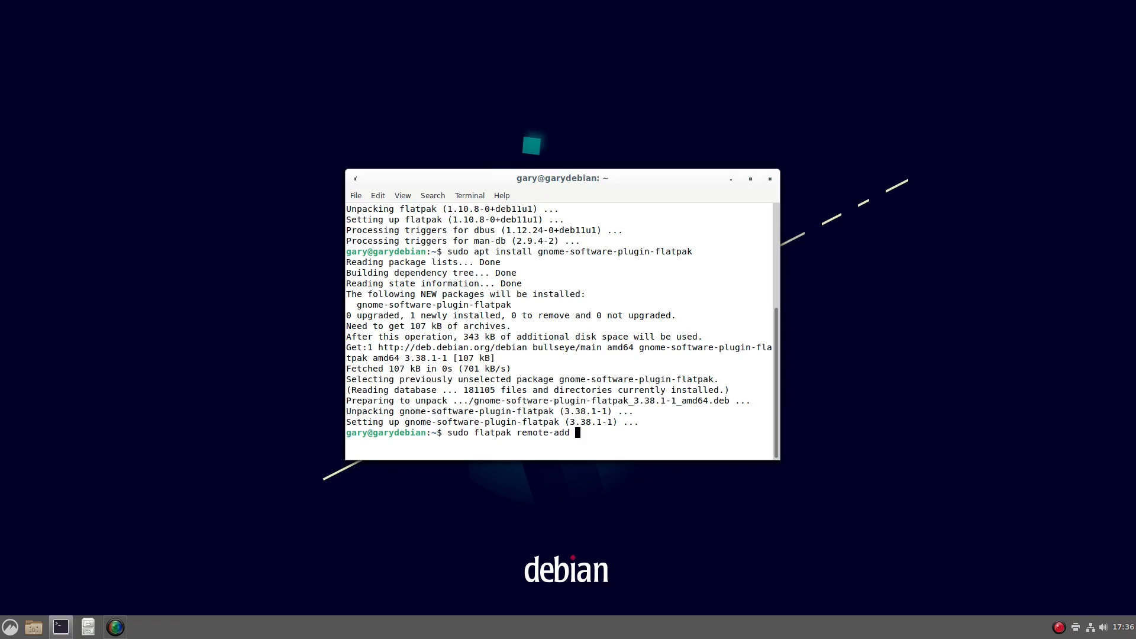
pyautogui.write('--if-not-ex')
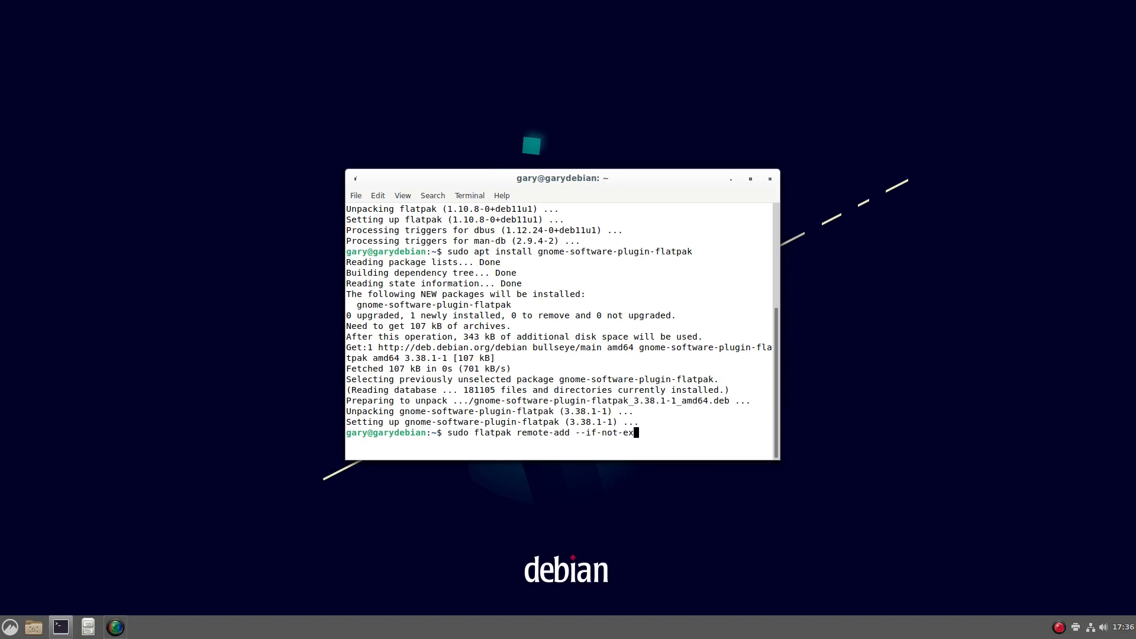
pyautogui.write('ists')
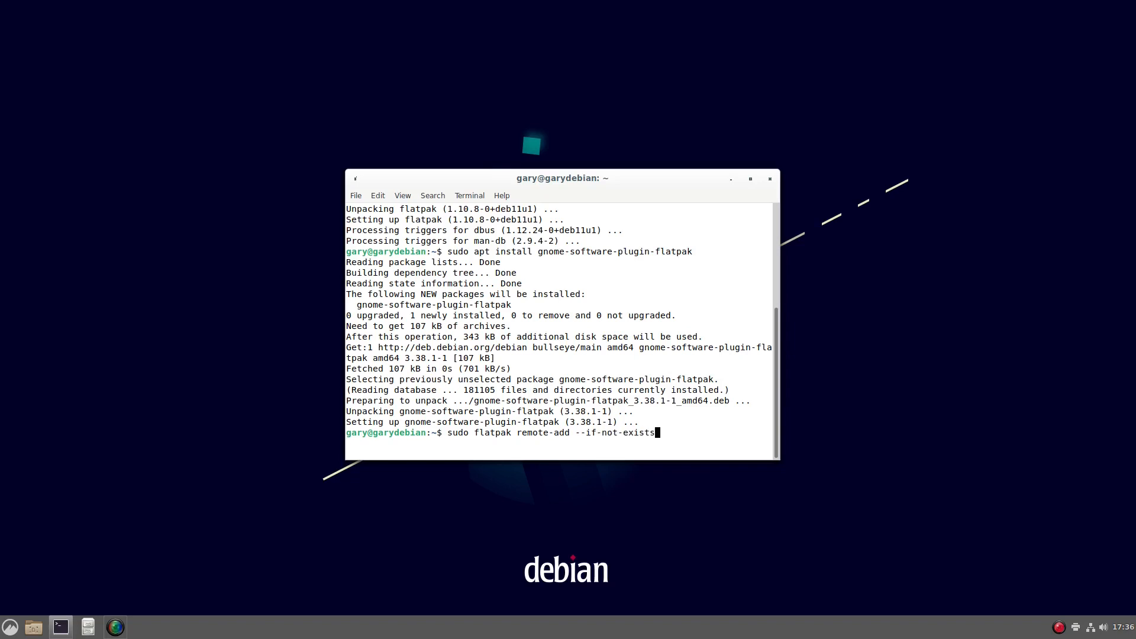
pyautogui.write('fla')
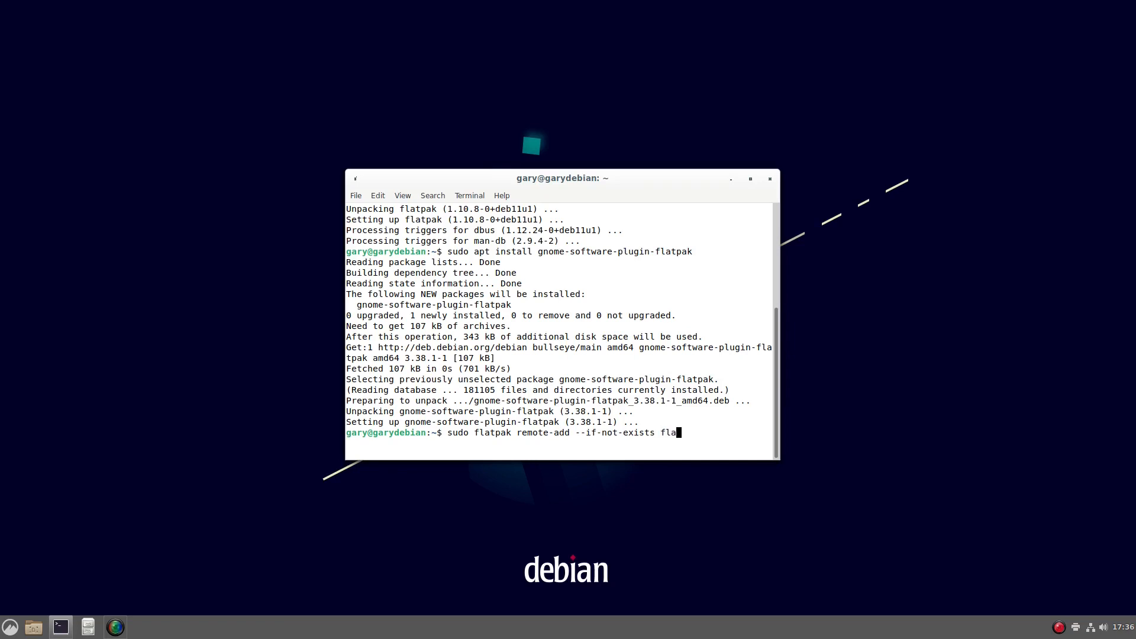
pyautogui.write('hub')
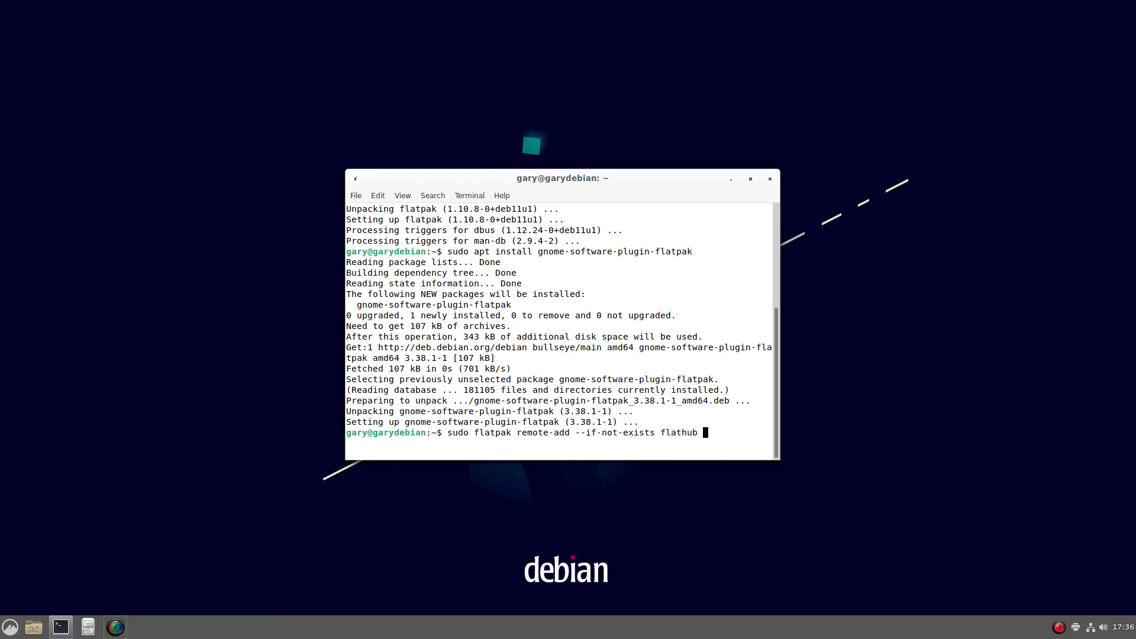
pyautogui.write('http')
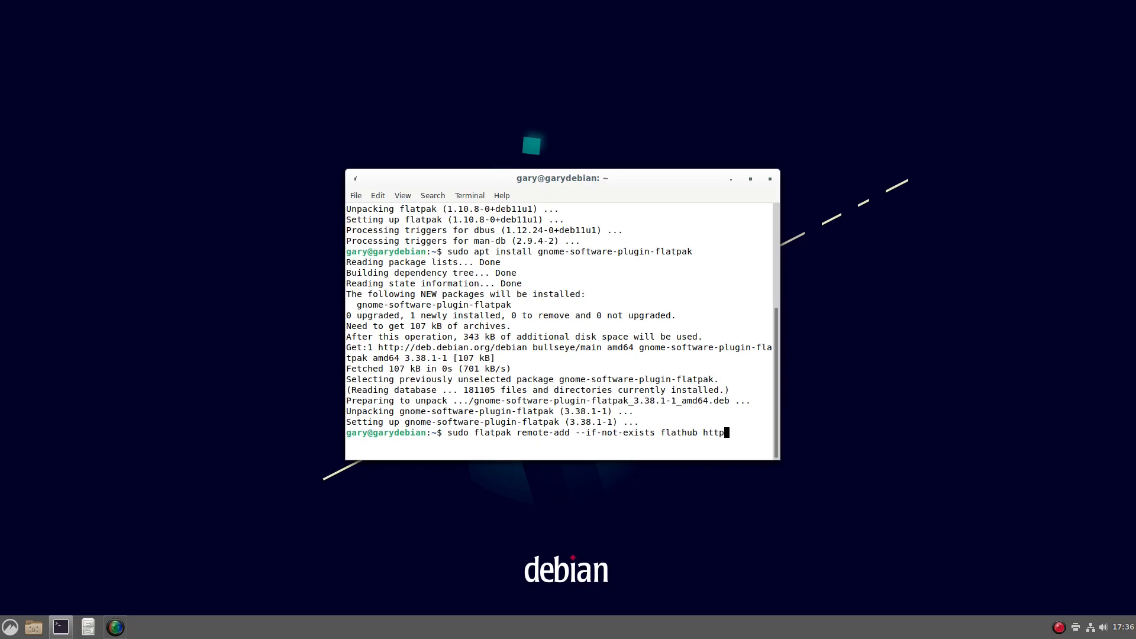
pyautogui.write('s://')
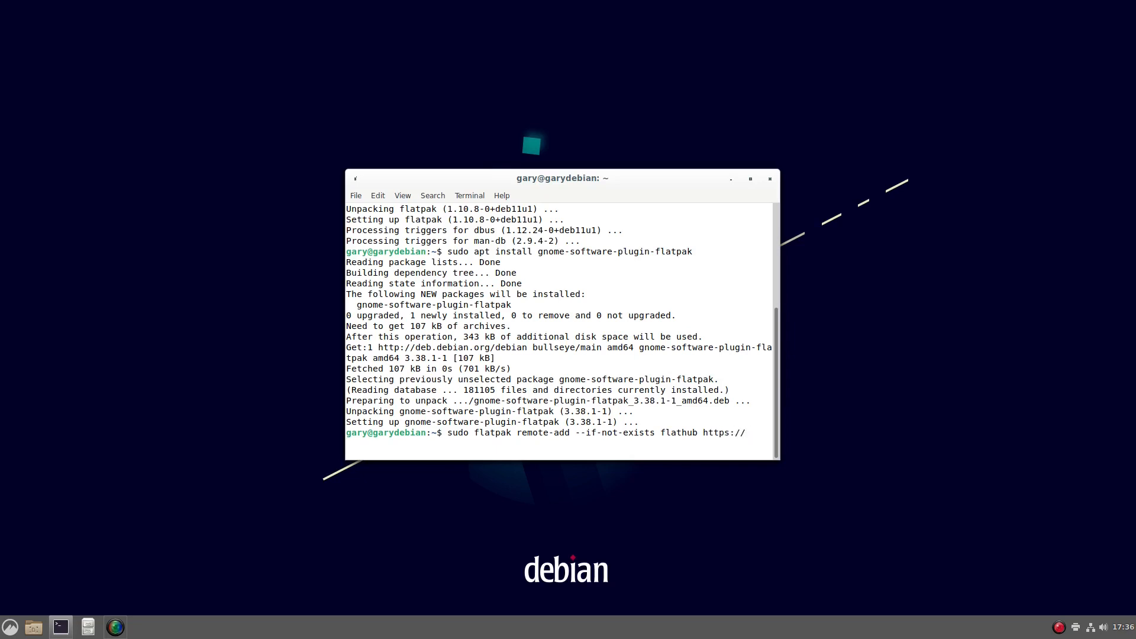
pyautogui.write('flathub.or')
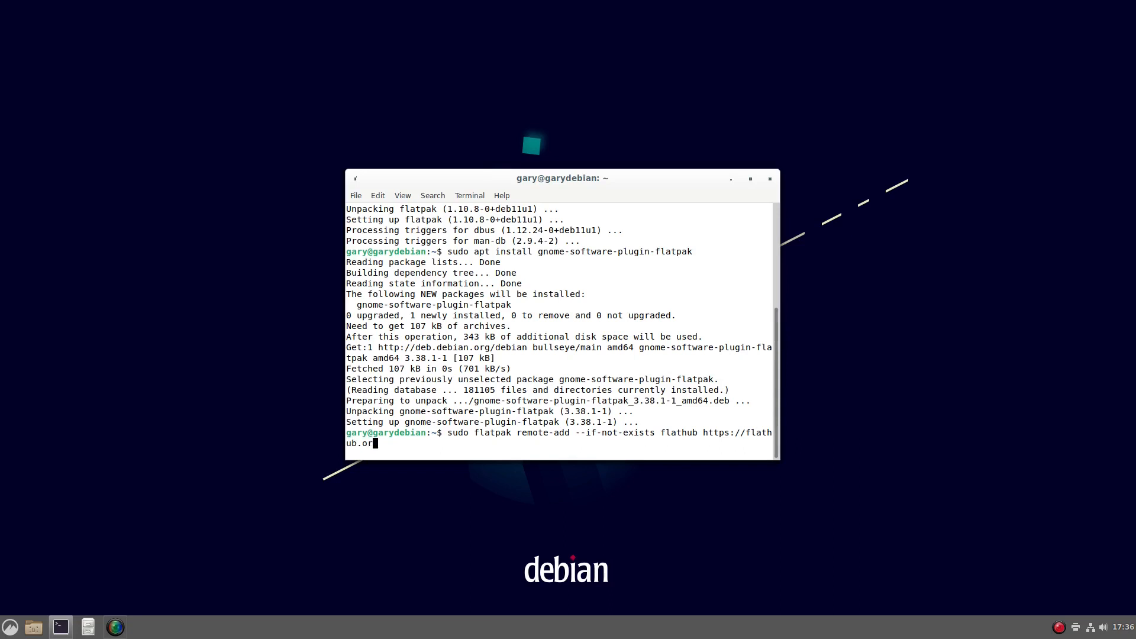
pyautogui.write('/repo/')
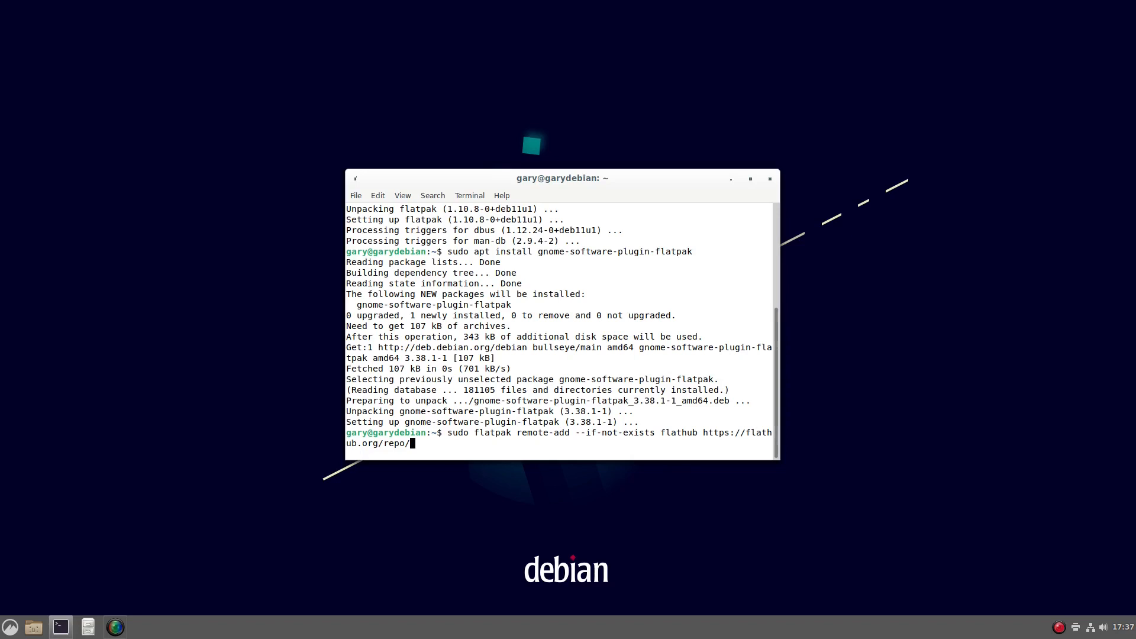
pyautogui.write('flathub')
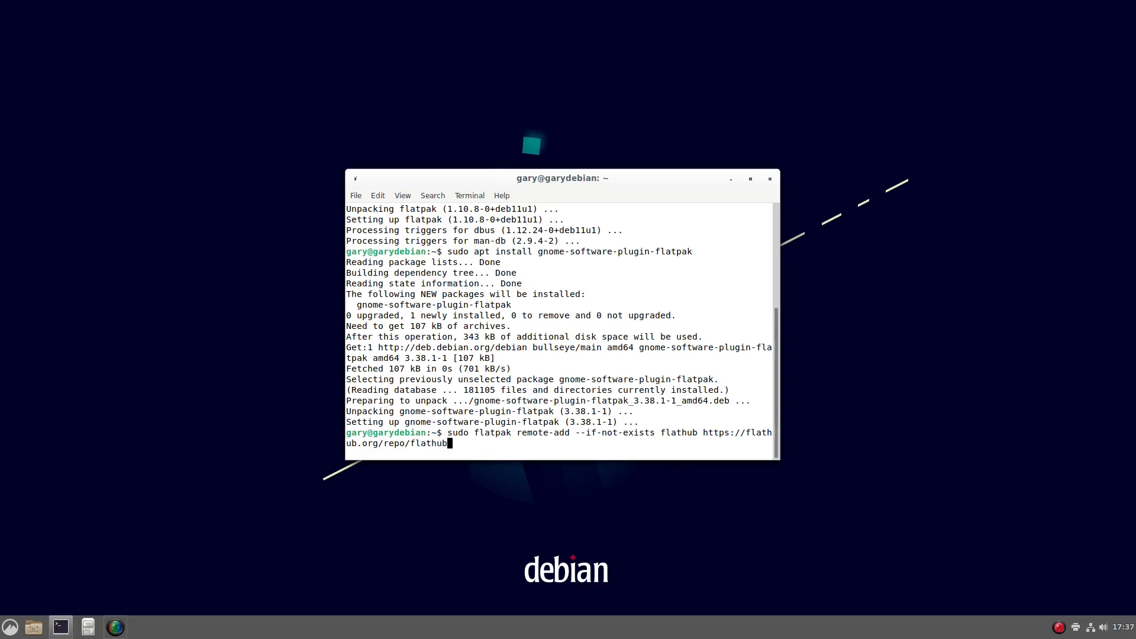
pyautogui.write('.flatpa')
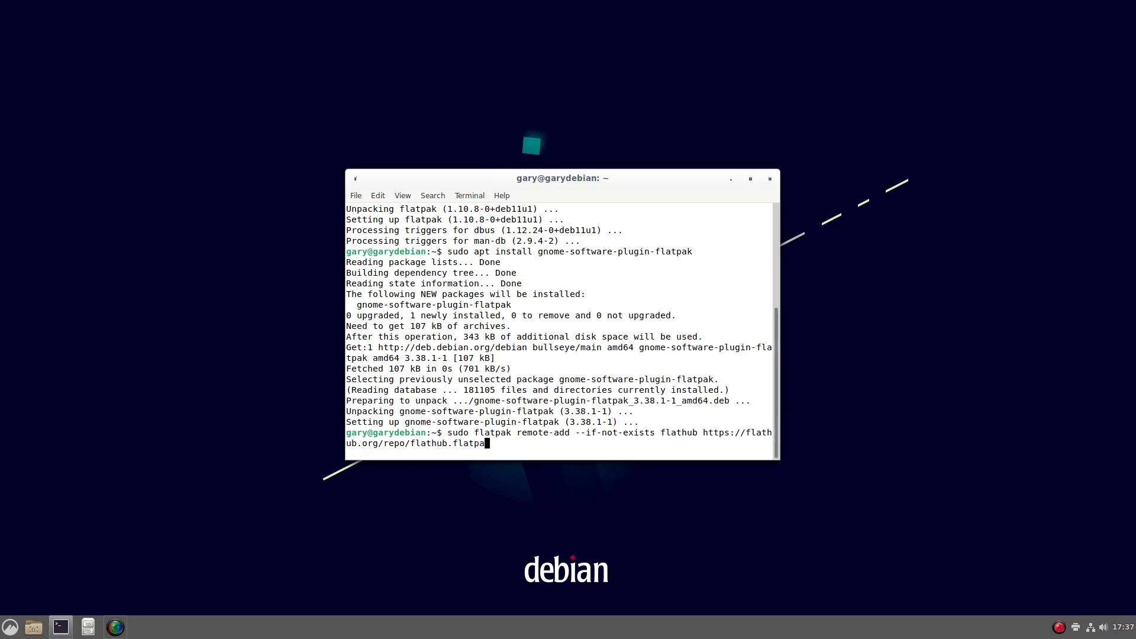
pyautogui.write('repo')
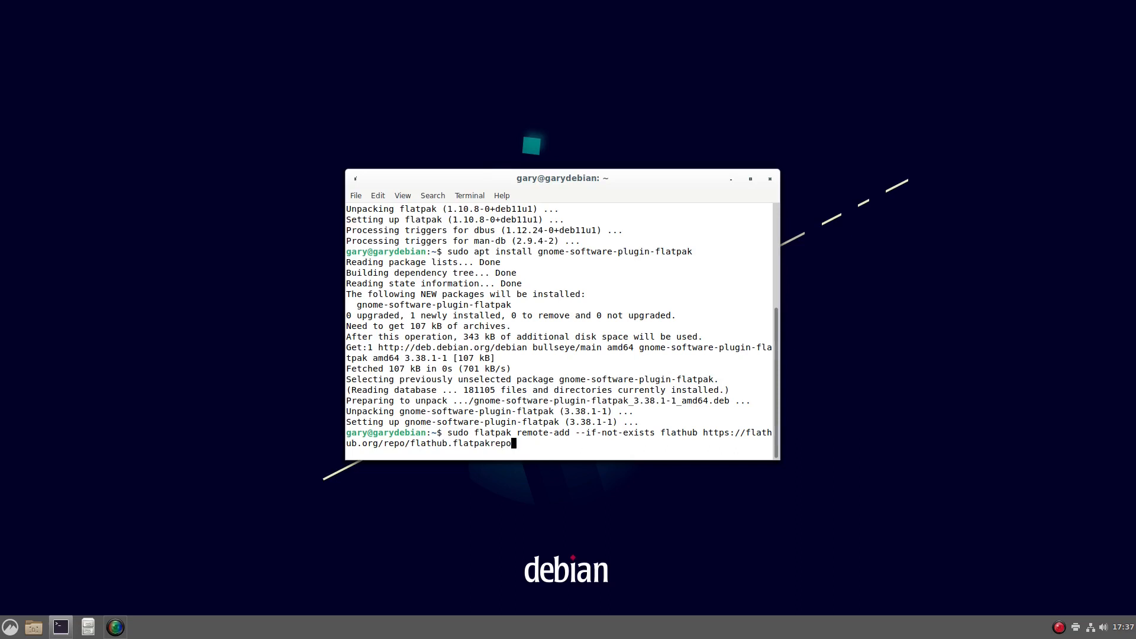
pyautogui.press('Return')
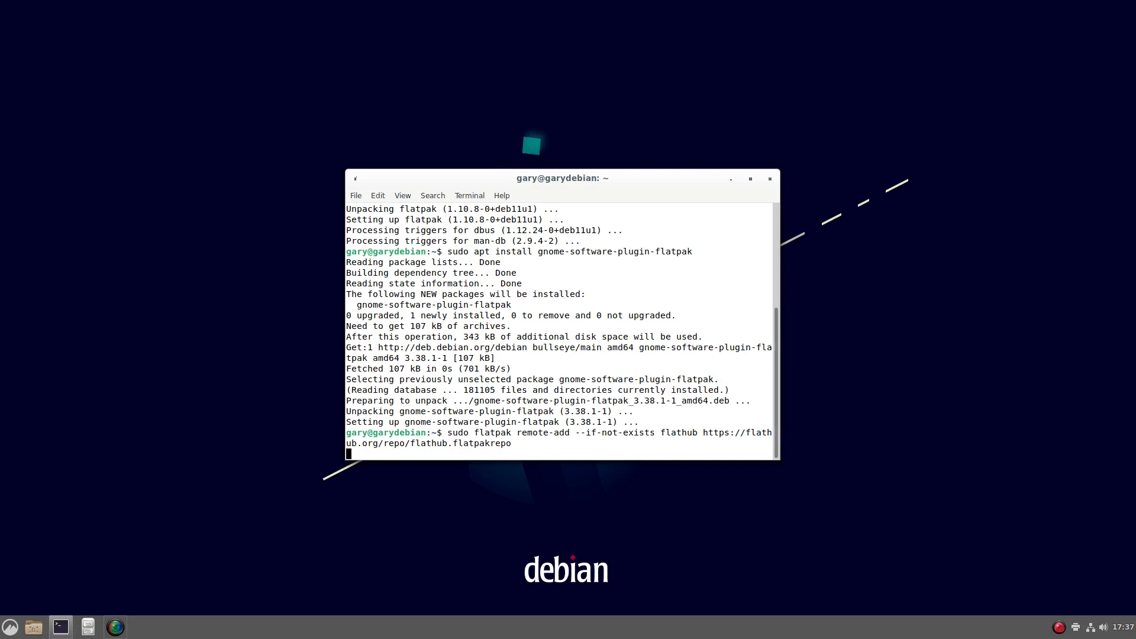
pyautogui.press('Return')
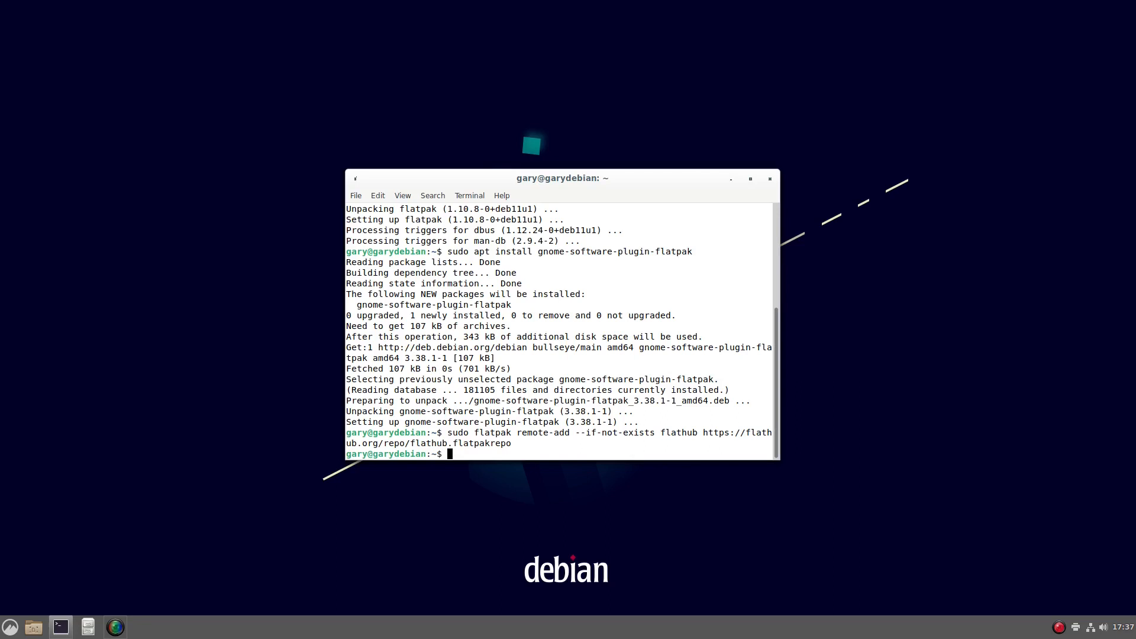
pyautogui.write('ex')
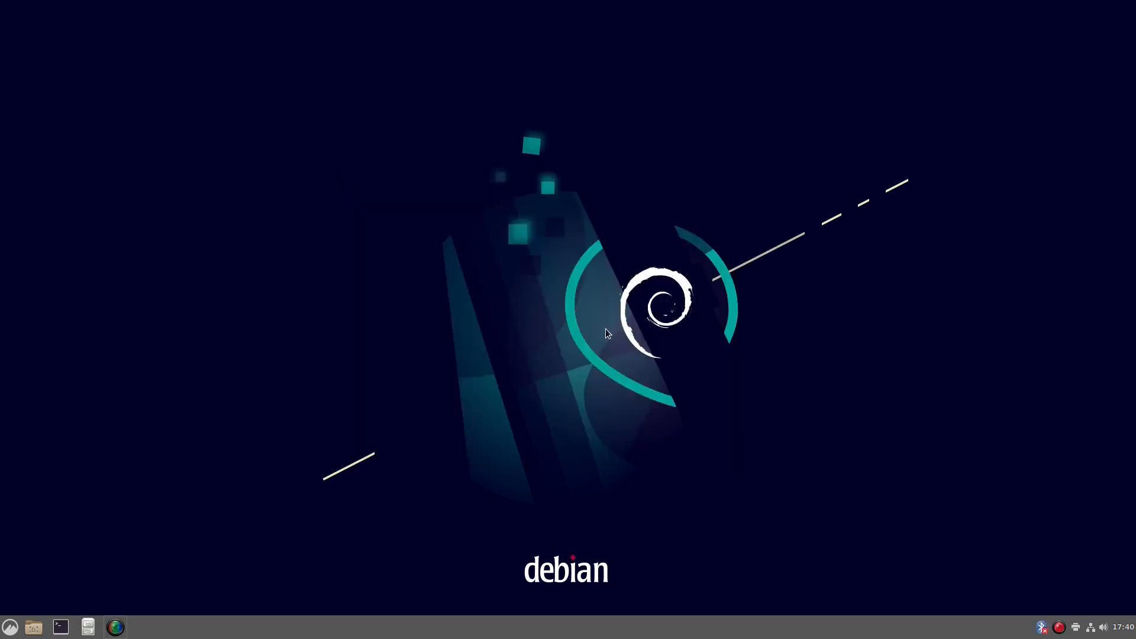
pyautogui.moveTo(79, 587)
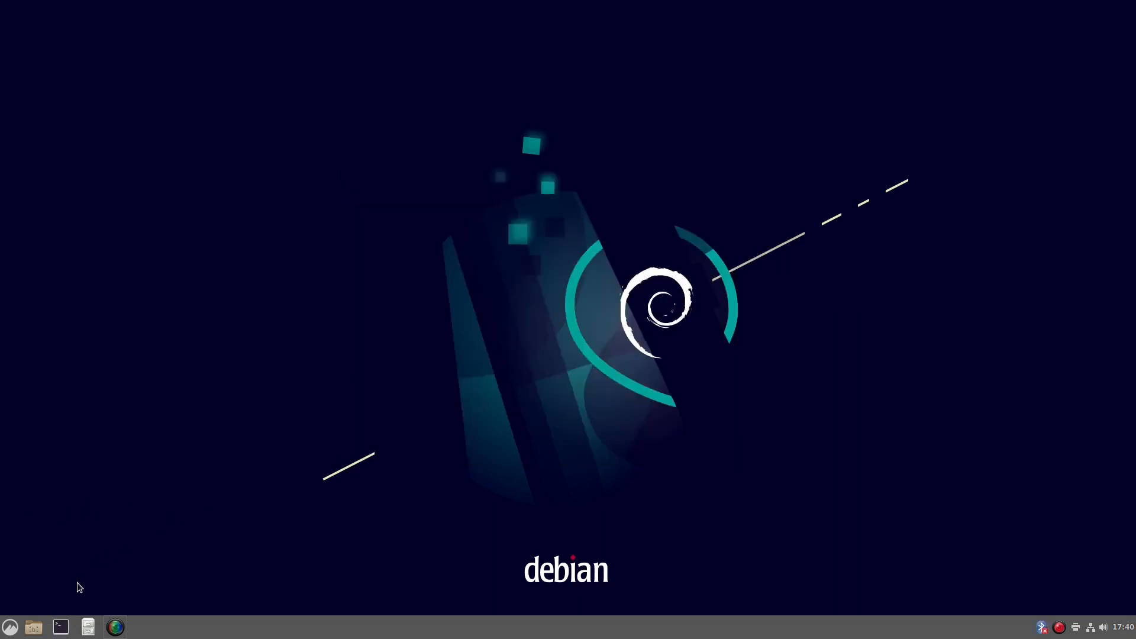
pyautogui.moveTo(387, 455)
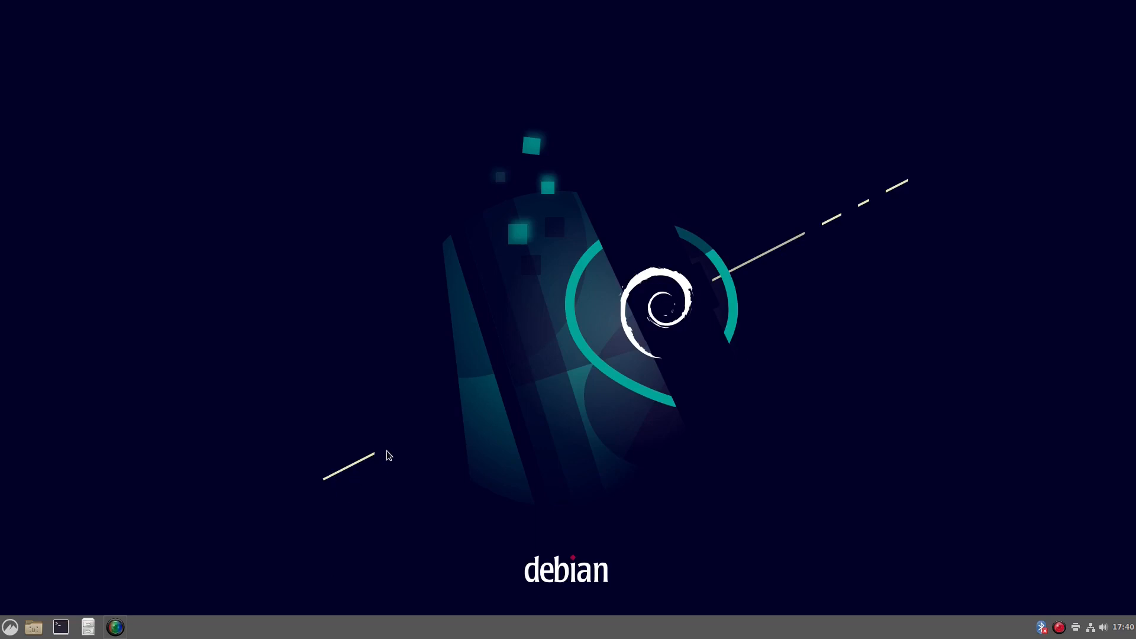
pyautogui.moveTo(11, 627)
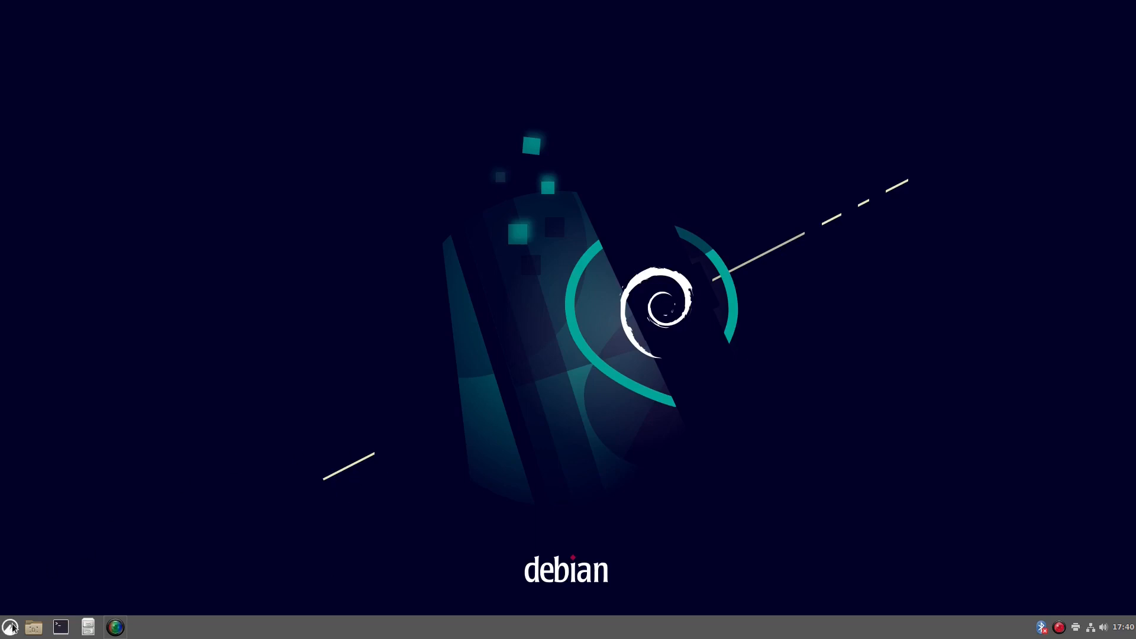
# Launch GNOME Software from the taskbar
pyautogui.click(10, 628)
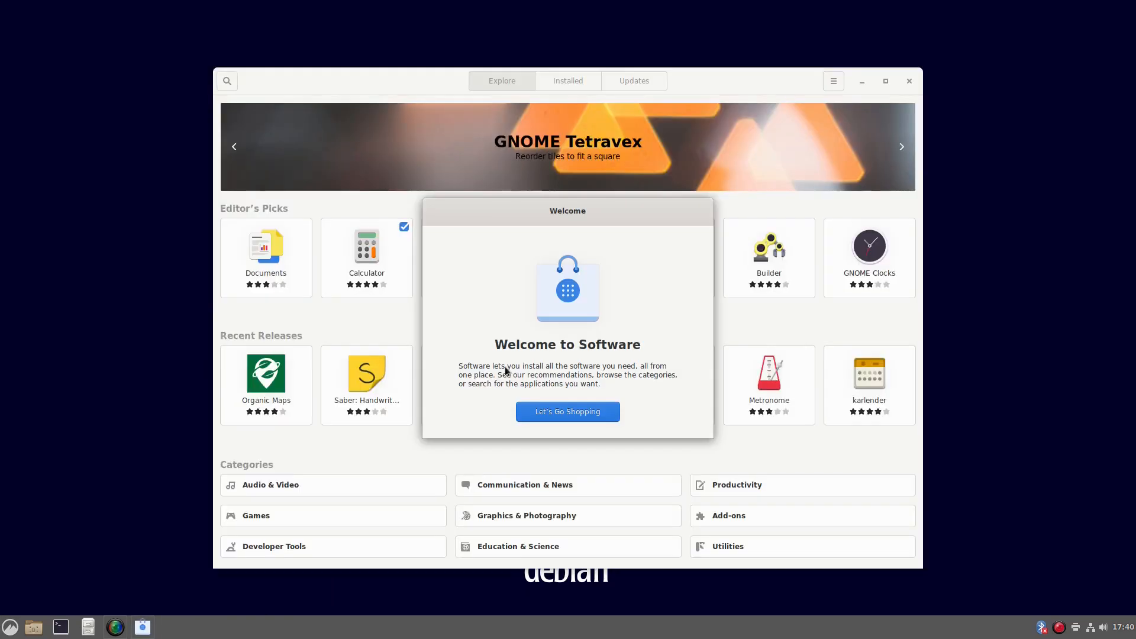
# Dismiss the Welcome to Software dialog and search the catalogue for 'chrome'
pyautogui.click(567, 411)
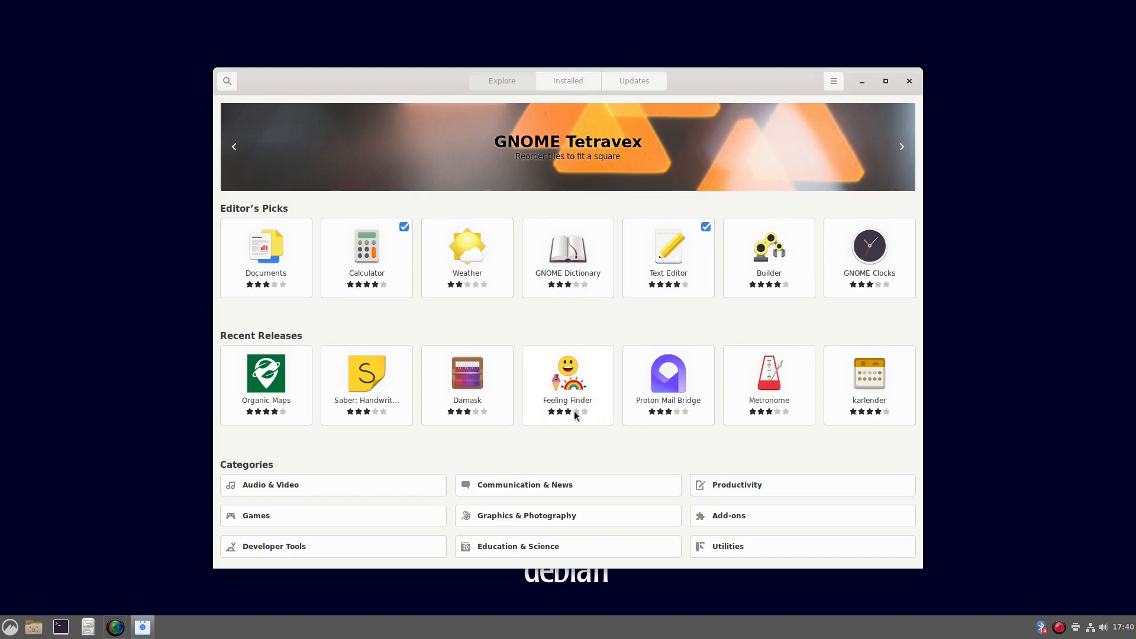
pyautogui.click(901, 147)
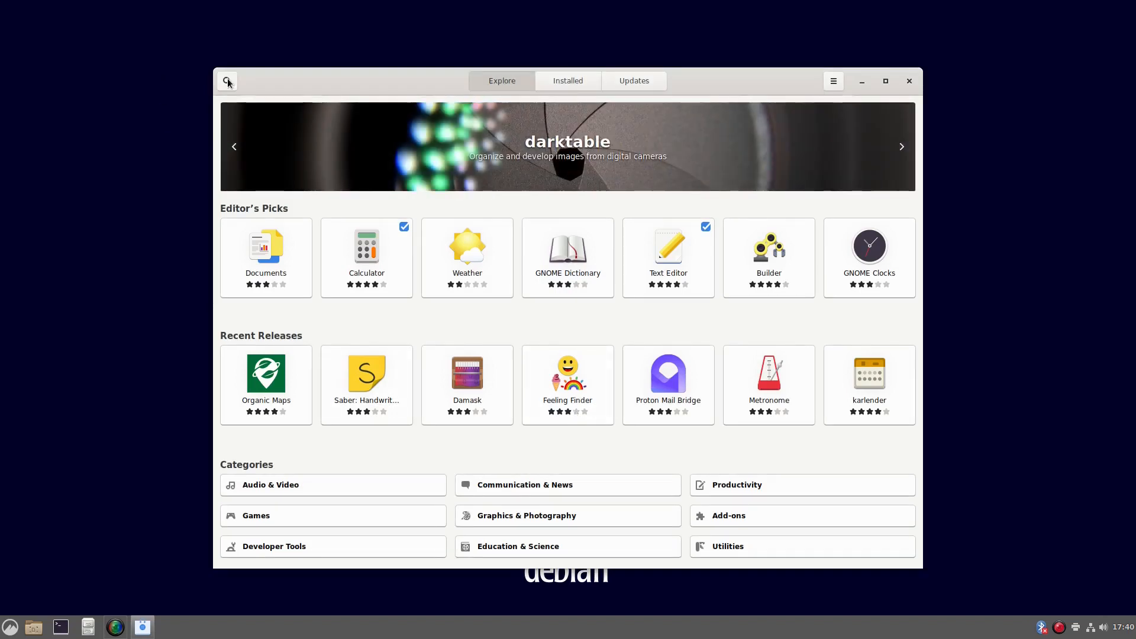
pyautogui.click(228, 80)
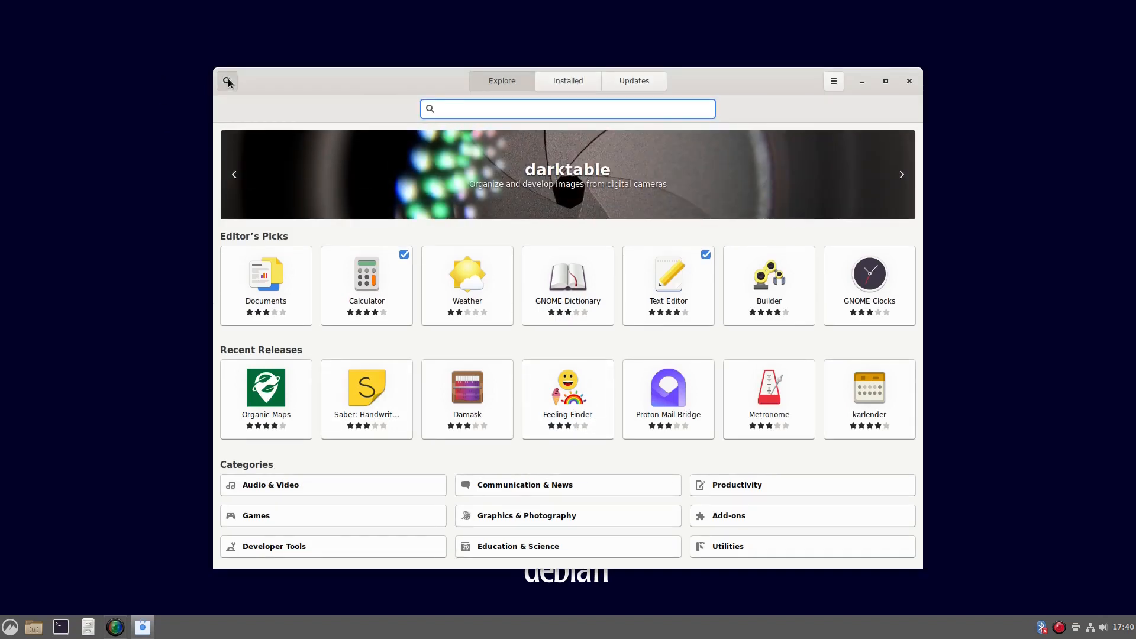
pyautogui.write('chrome')
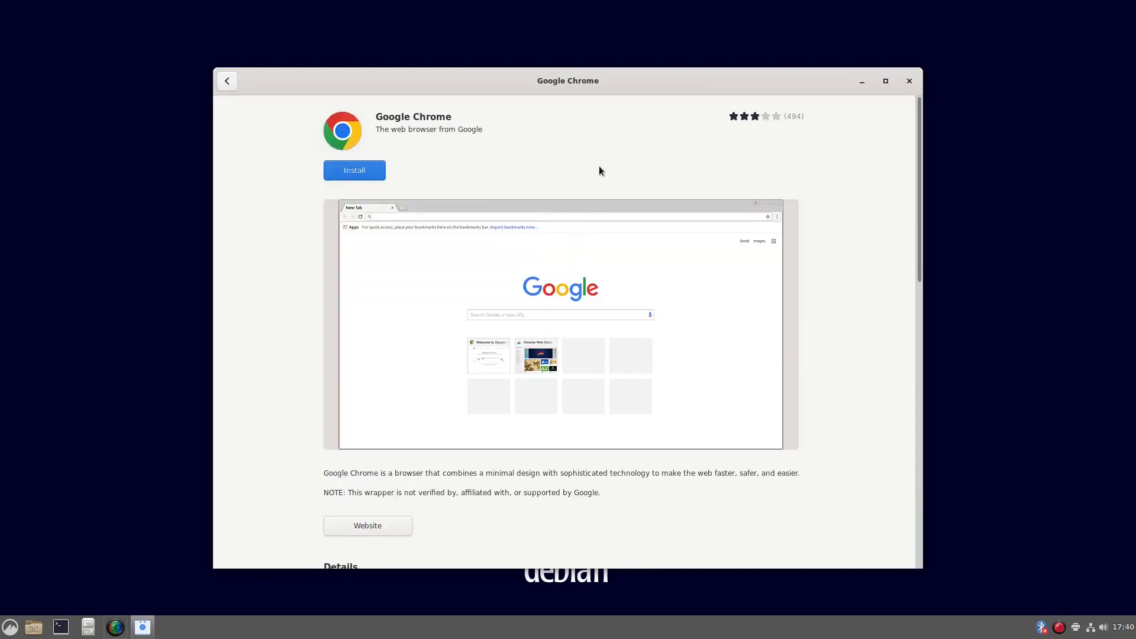
# Check Google Chrome's Details source is dl.flathub.org, then close GNOME Software
pyautogui.scroll(-3)
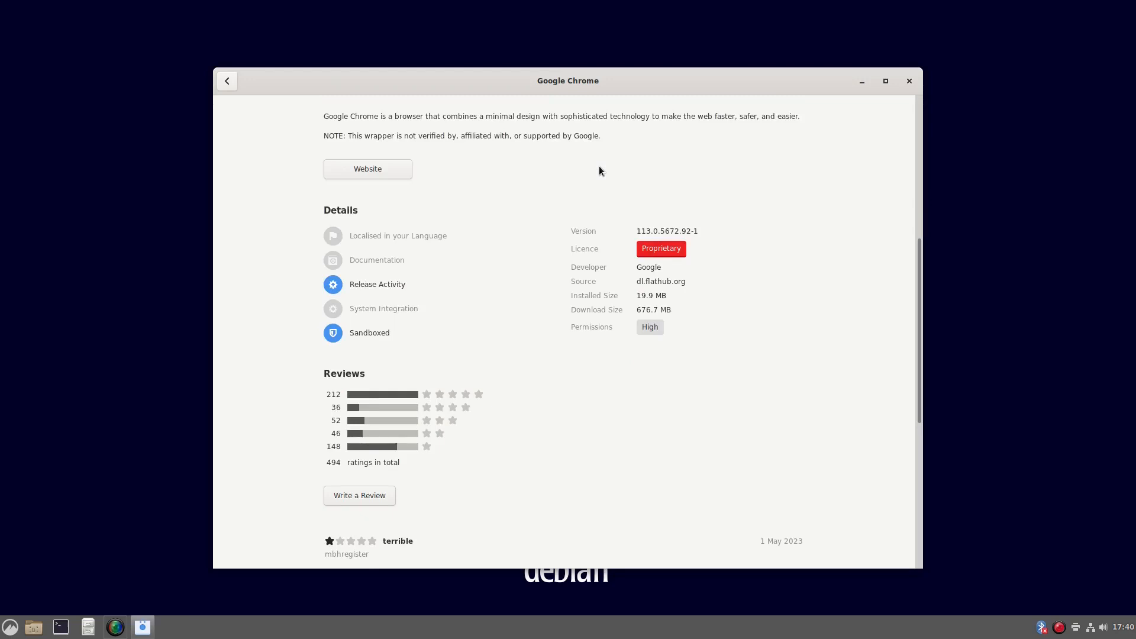
pyautogui.moveTo(632, 283)
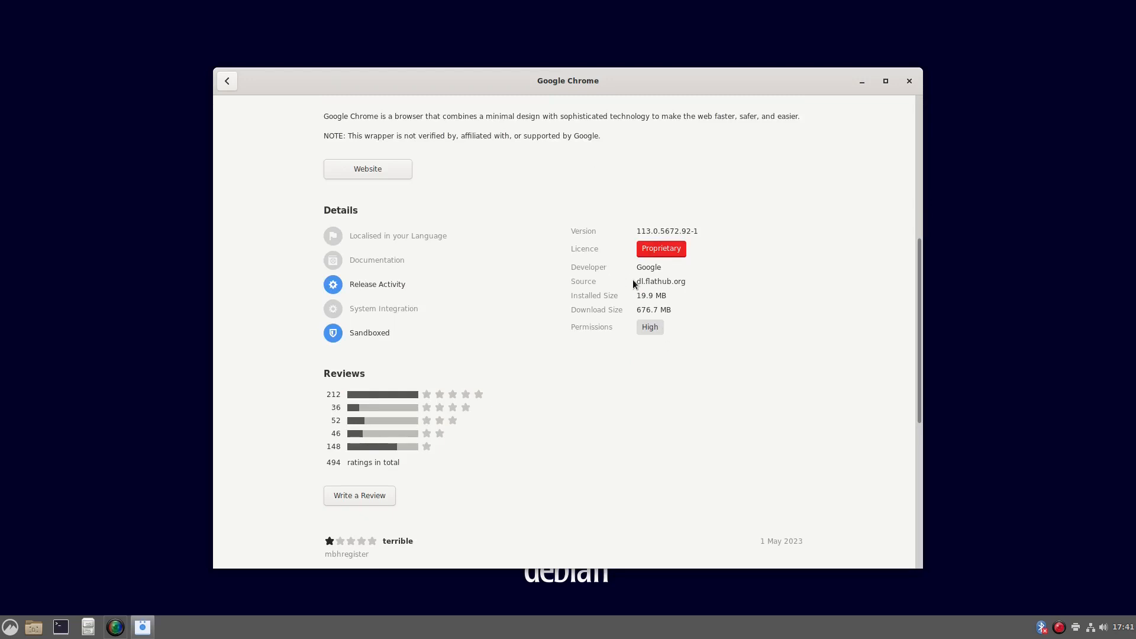
pyautogui.doubleClick(660, 282)
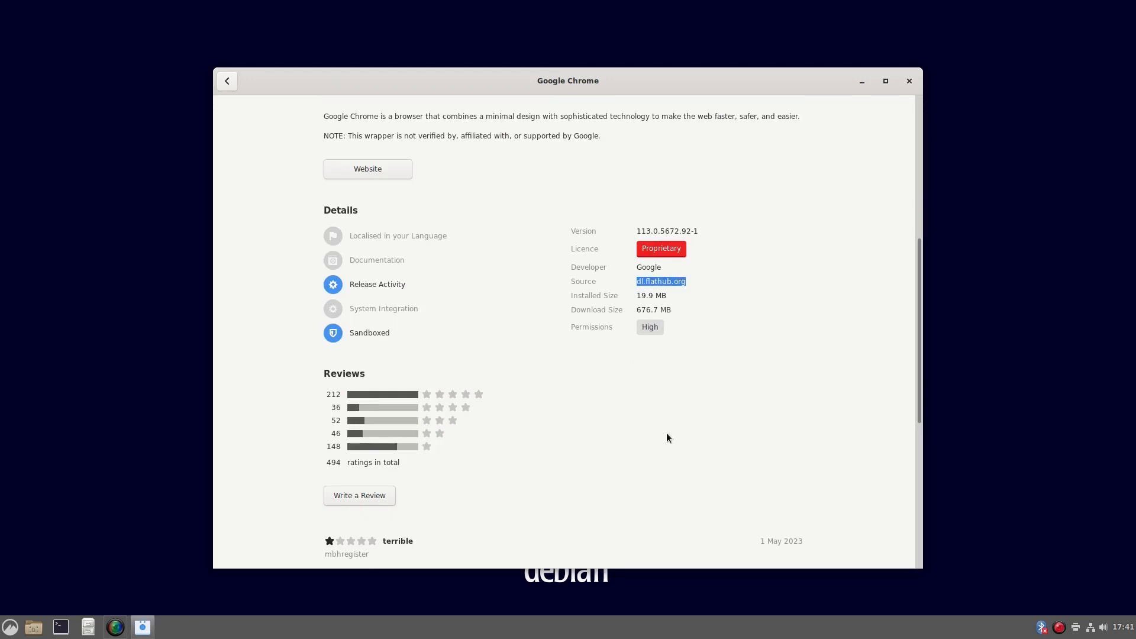
pyautogui.moveTo(227, 80)
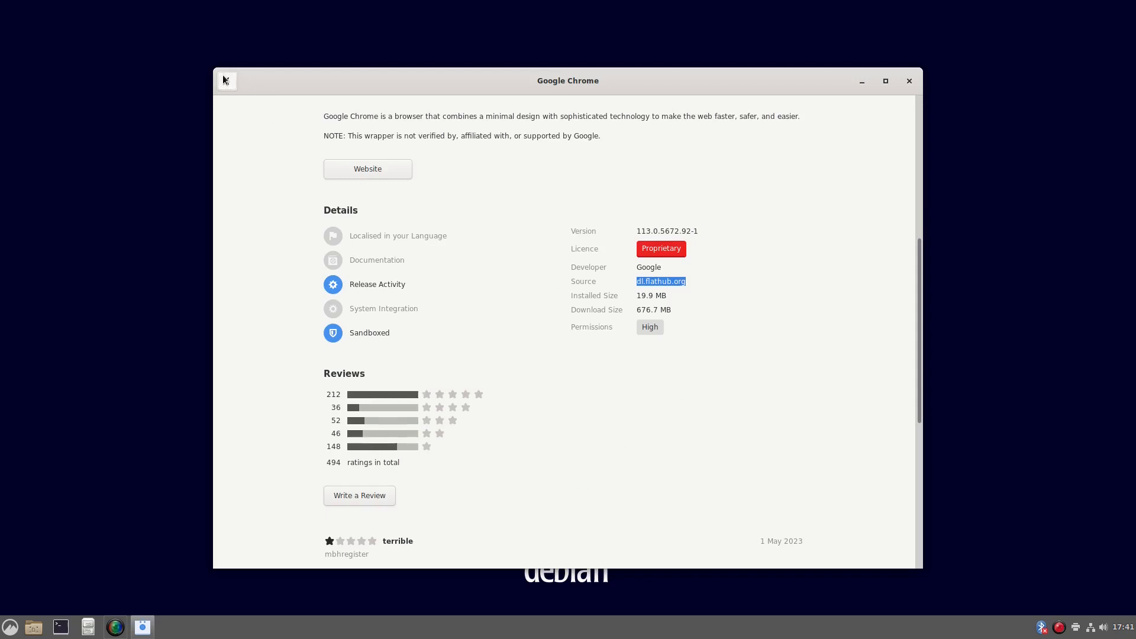
pyautogui.click(227, 80)
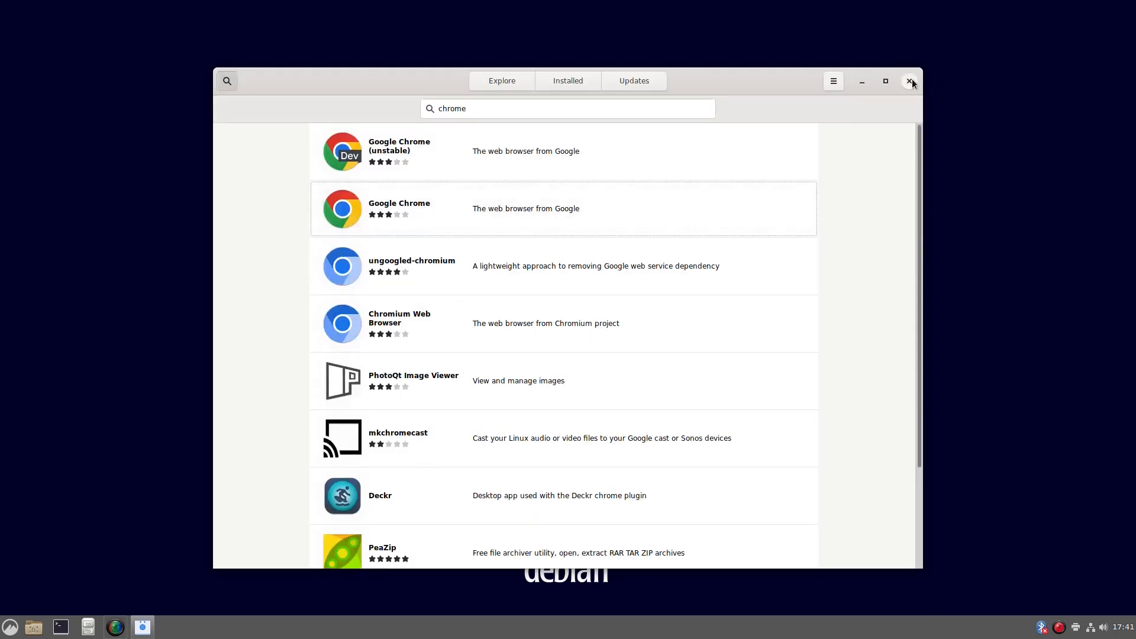
pyautogui.click(911, 80)
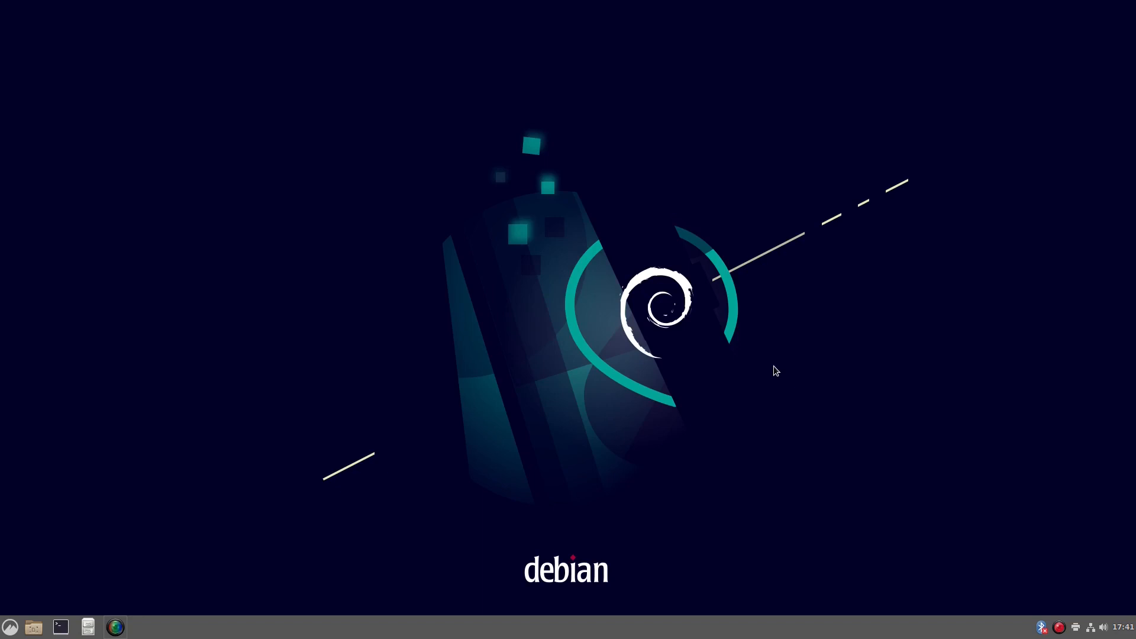
pyautogui.moveTo(669, 362)
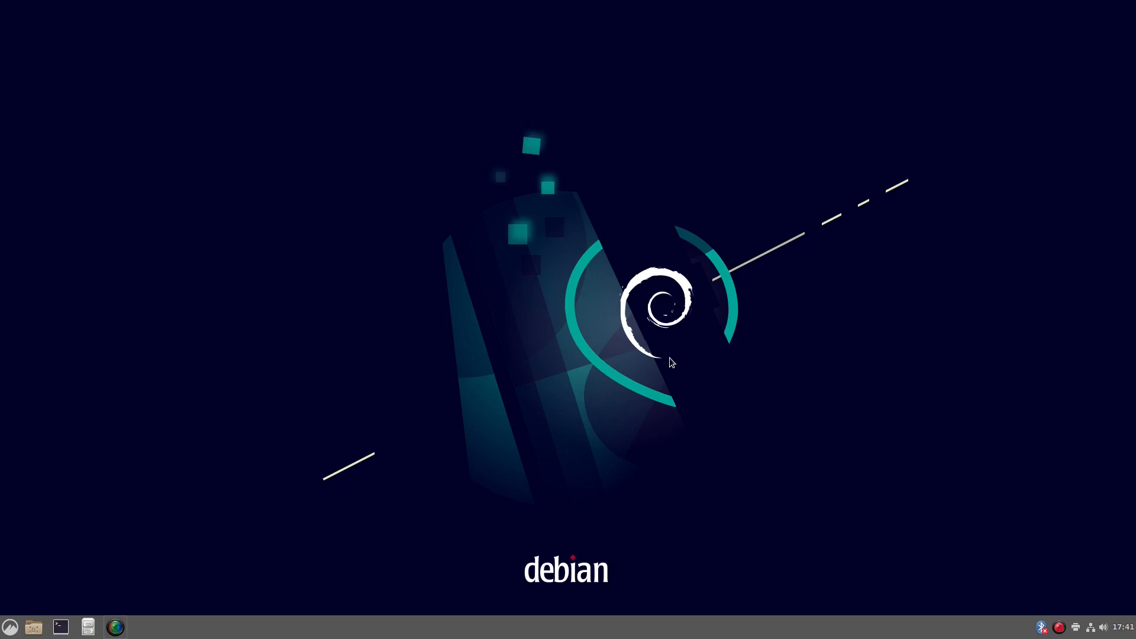
pyautogui.moveTo(658, 343)
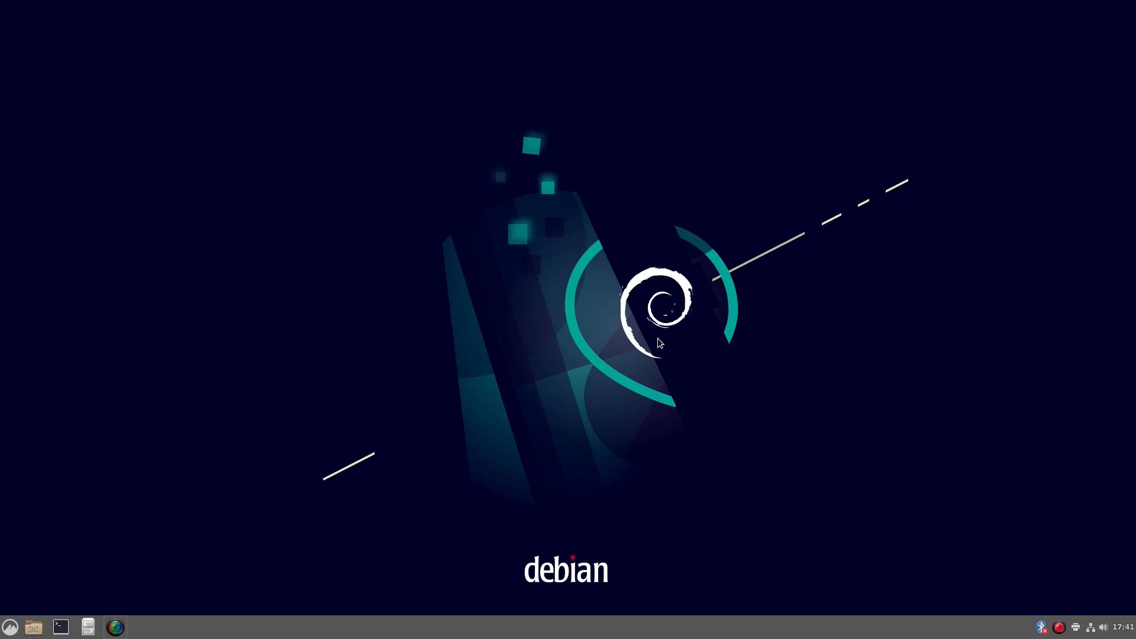